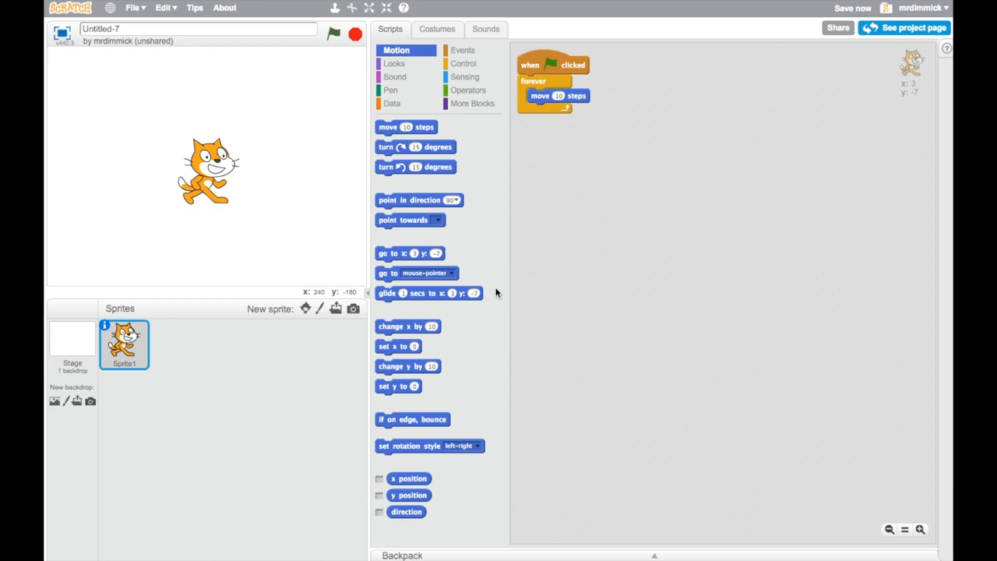
{"action": "mouse_move", "coordinate": [265, 433]}
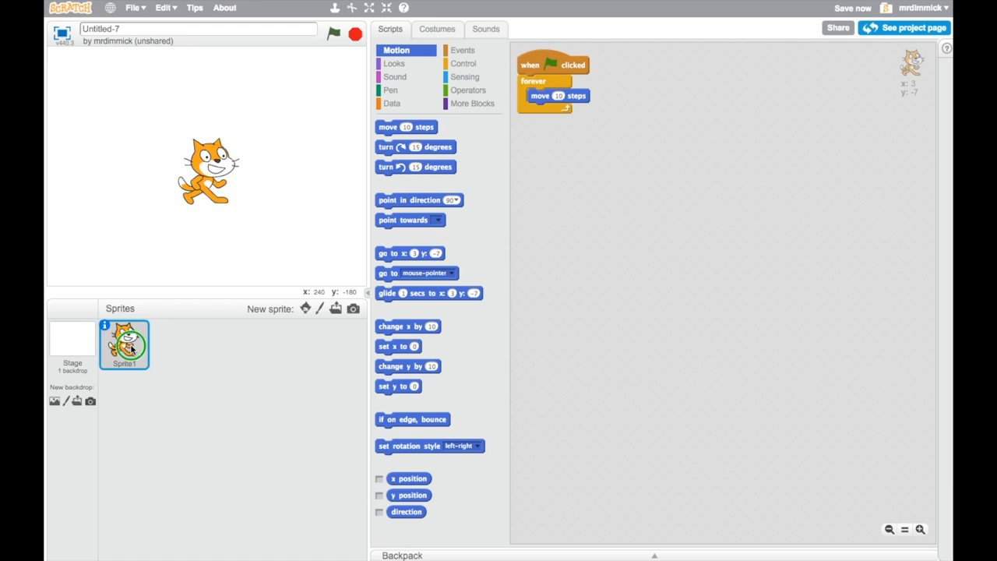
- Delete the cat sprite from the sprite list via its right-click menu
{"action": "right_click", "coordinate": [125, 346]}
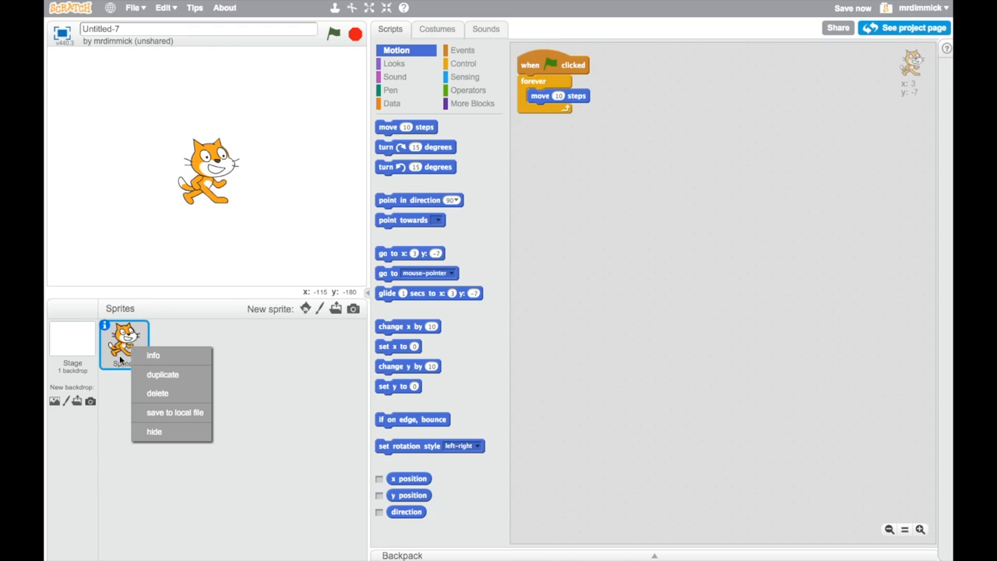
{"action": "mouse_move", "coordinate": [184, 392]}
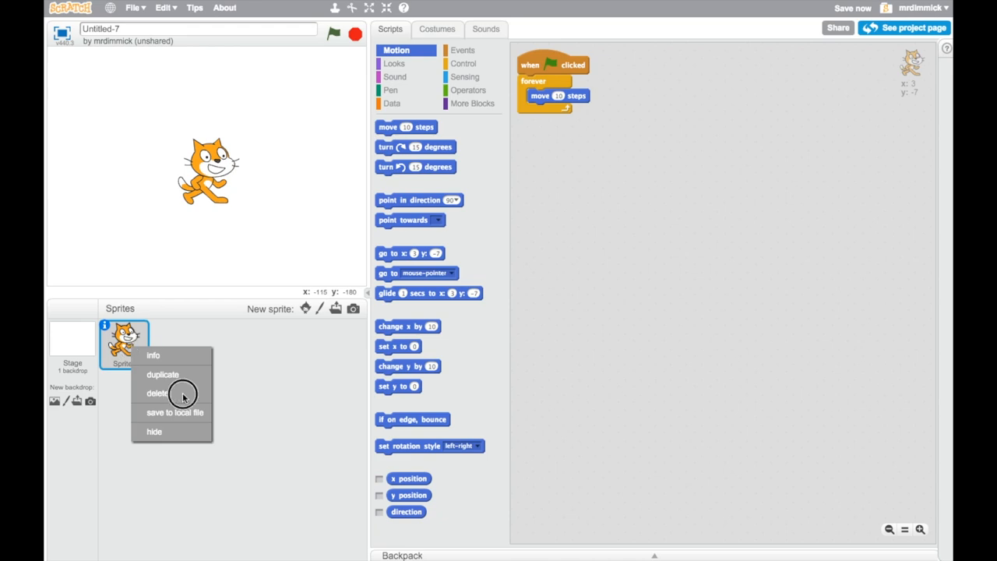
{"action": "left_click", "coordinate": [156, 393]}
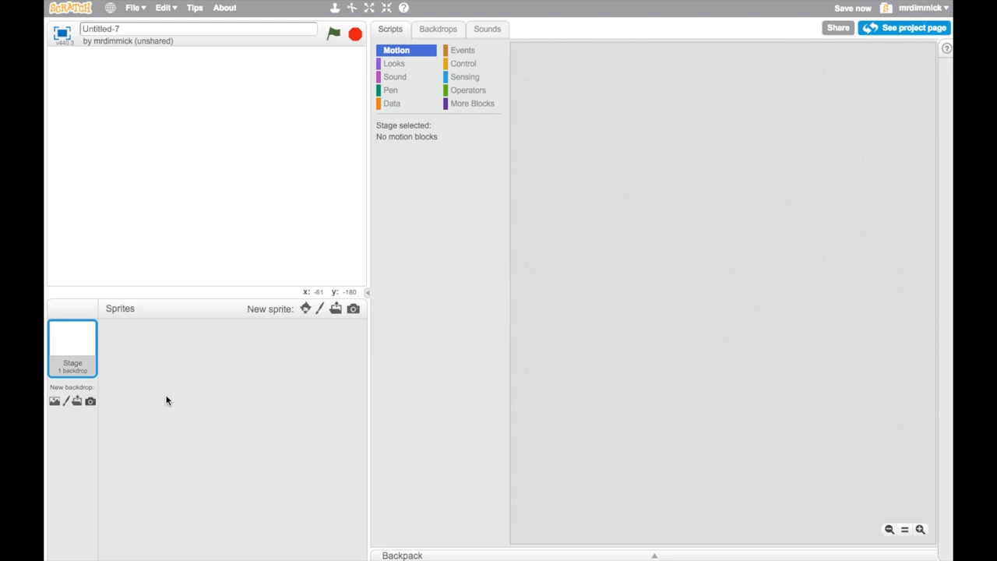
{"action": "mouse_move", "coordinate": [294, 349]}
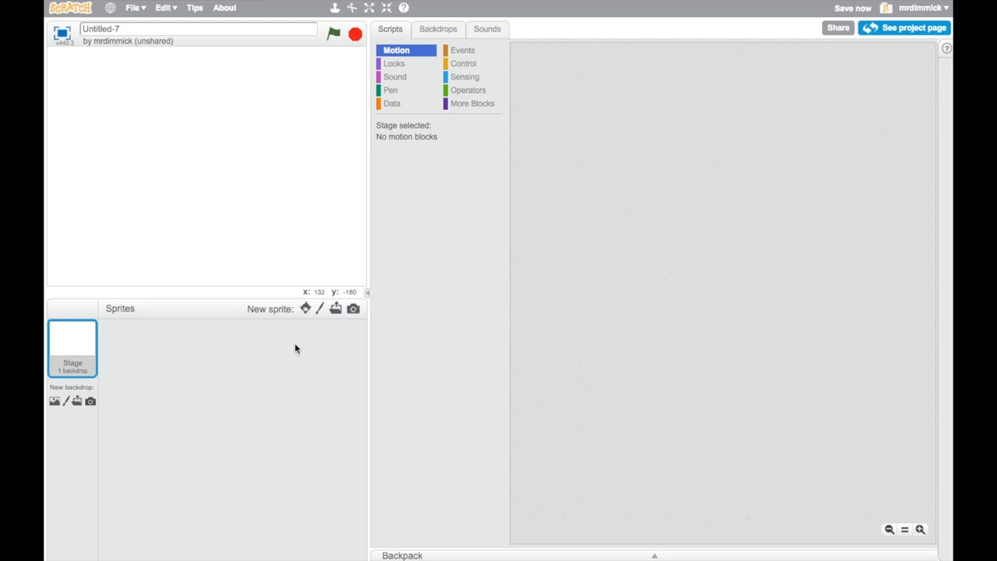
{"action": "mouse_move", "coordinate": [284, 339]}
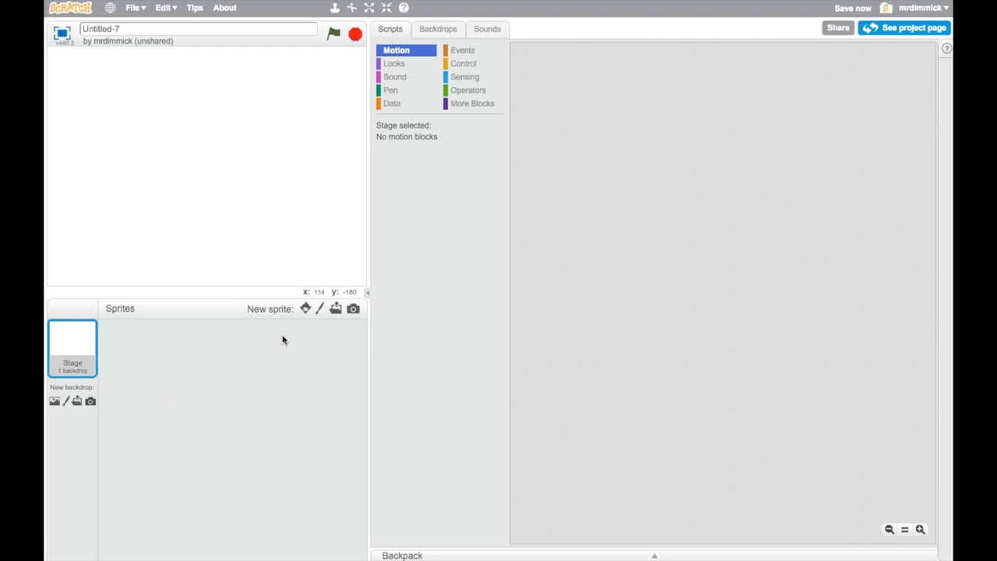
{"action": "mouse_move", "coordinate": [319, 309]}
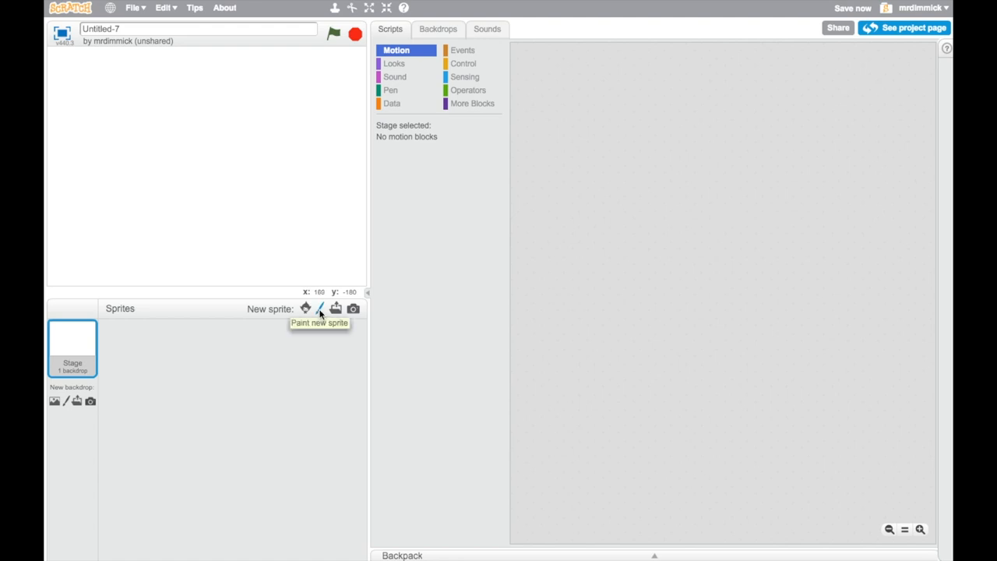
- Start a new blank painted sprite and choose the Ellipse tool
{"action": "left_click", "coordinate": [320, 308]}
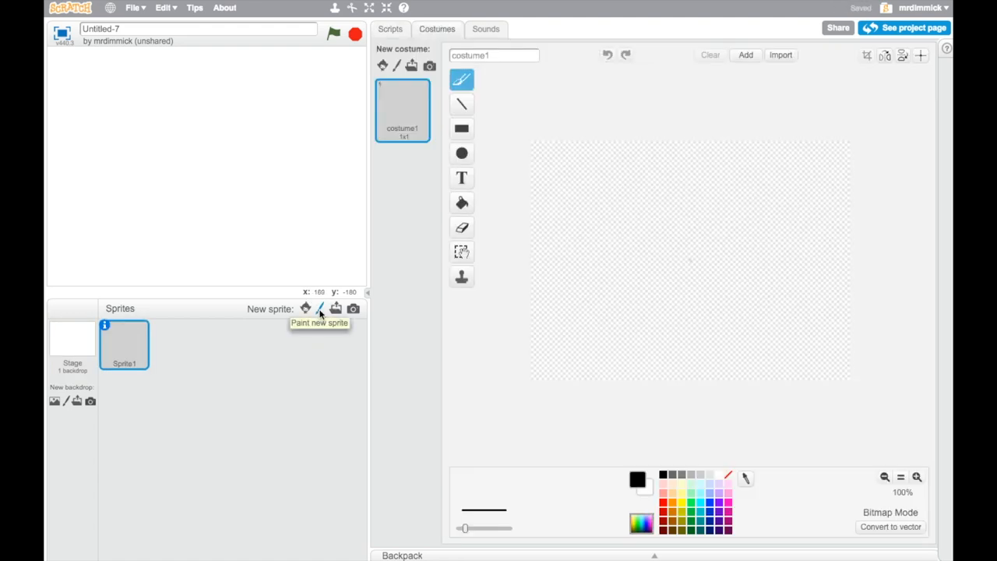
{"action": "mouse_move", "coordinate": [545, 195]}
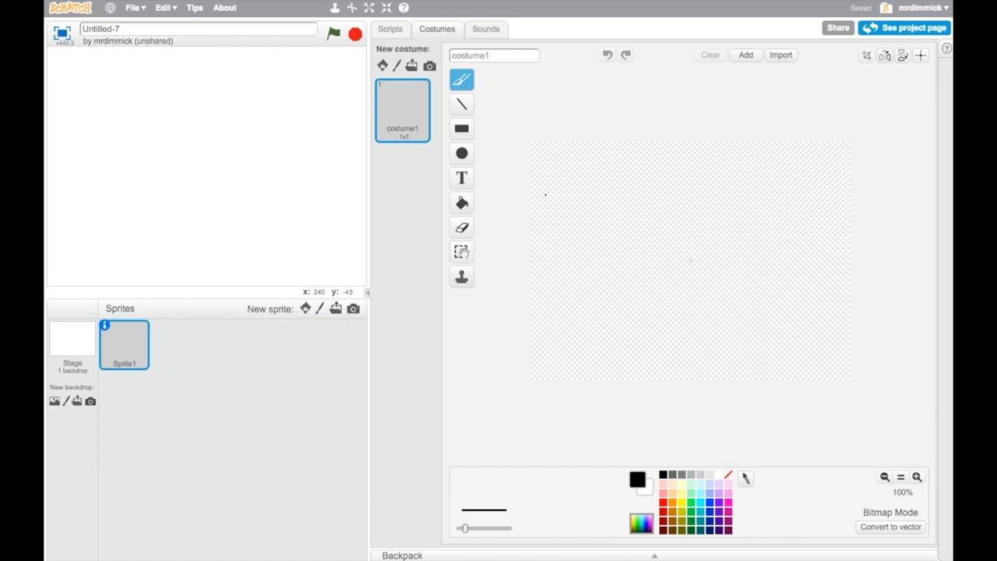
{"action": "mouse_move", "coordinate": [773, 258]}
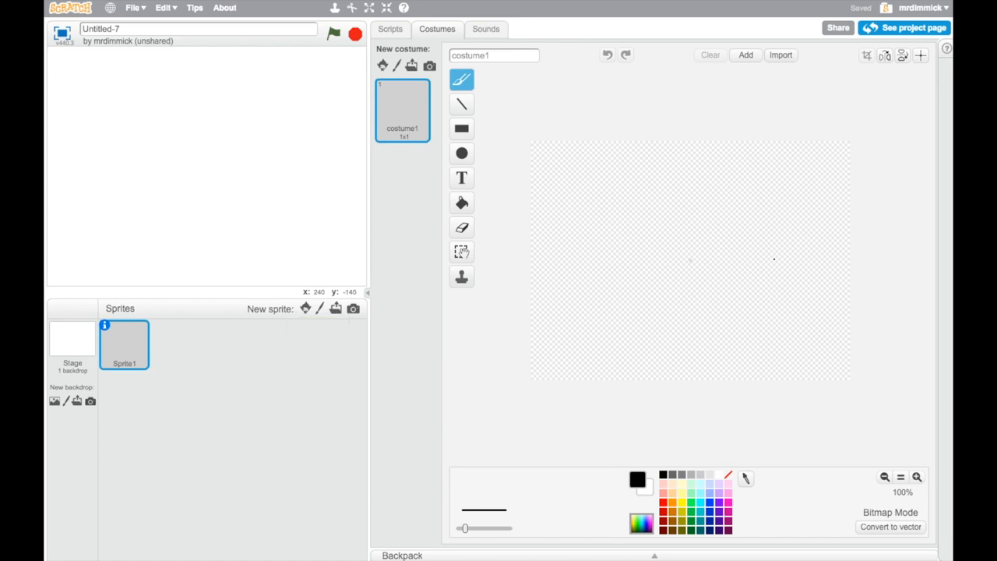
{"action": "left_click", "coordinate": [461, 153]}
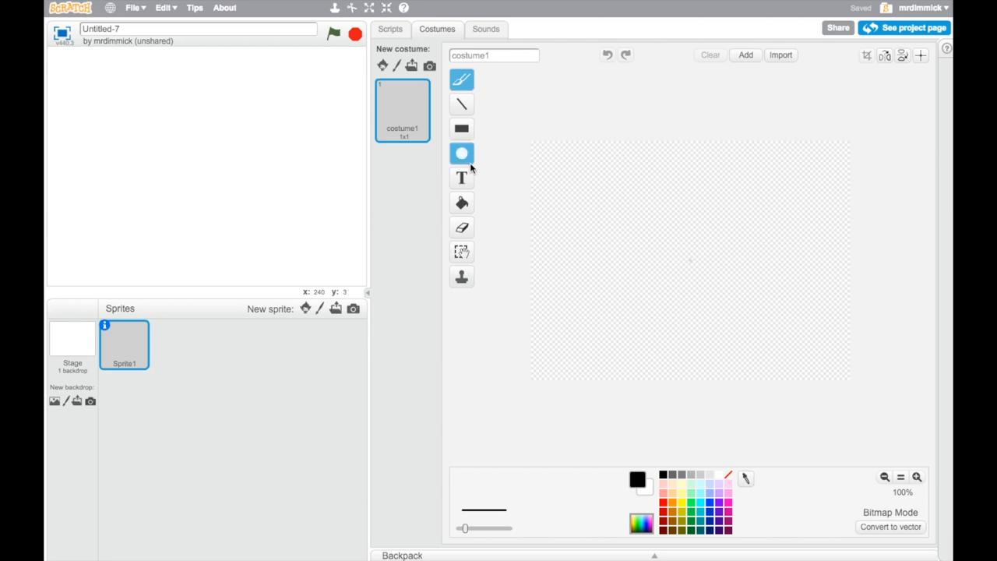
{"action": "mouse_move", "coordinate": [461, 154]}
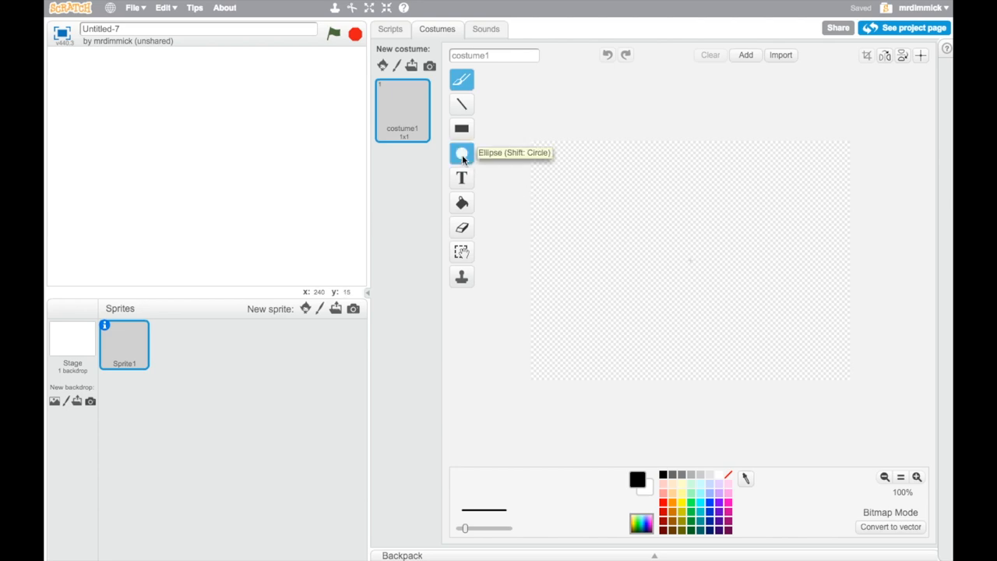
{"action": "left_click", "coordinate": [462, 153]}
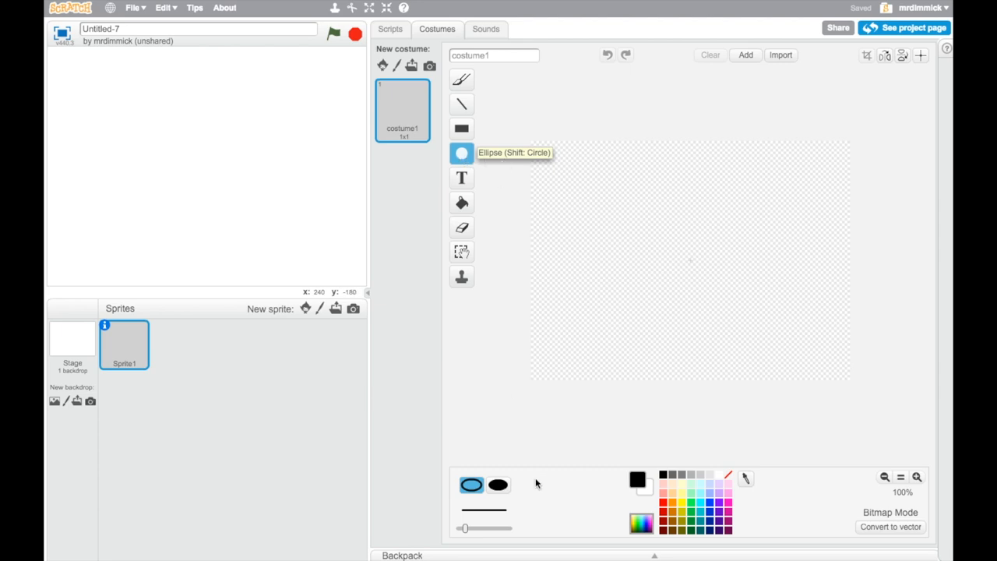
- Set the ellipse to draw as a solid filled shape rather than an outline
{"action": "left_click", "coordinate": [499, 485]}
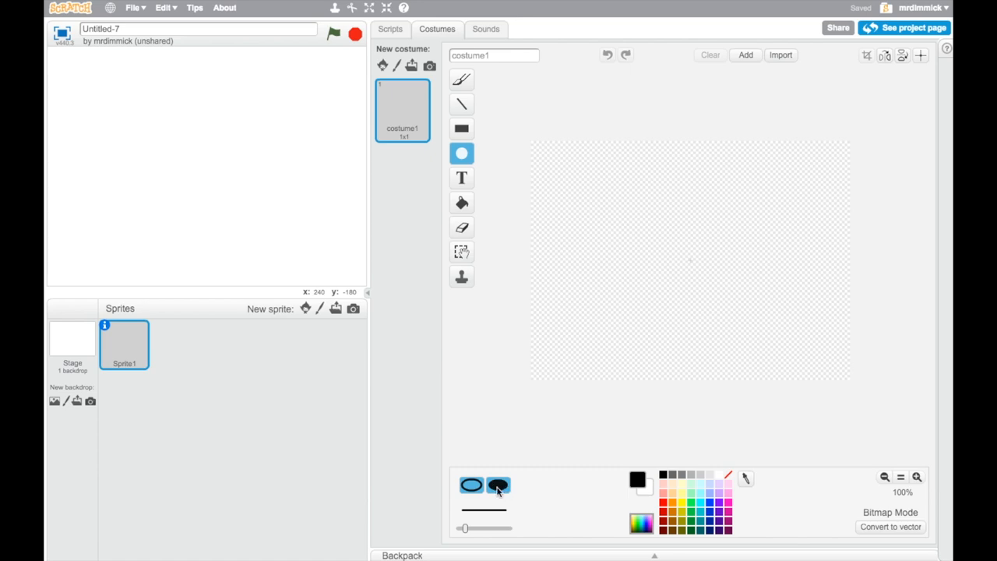
{"action": "left_click", "coordinate": [471, 485]}
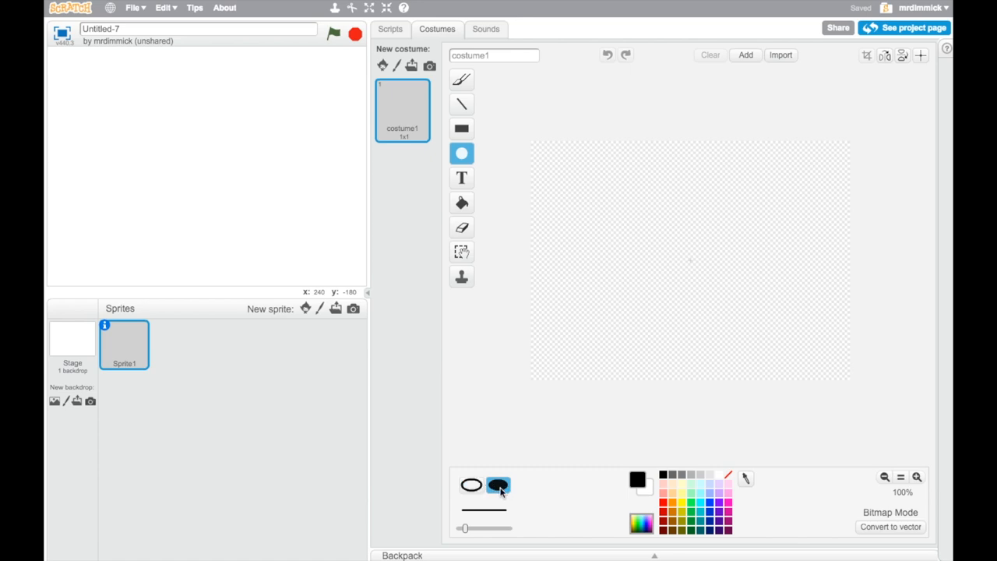
{"action": "left_click", "coordinate": [470, 484]}
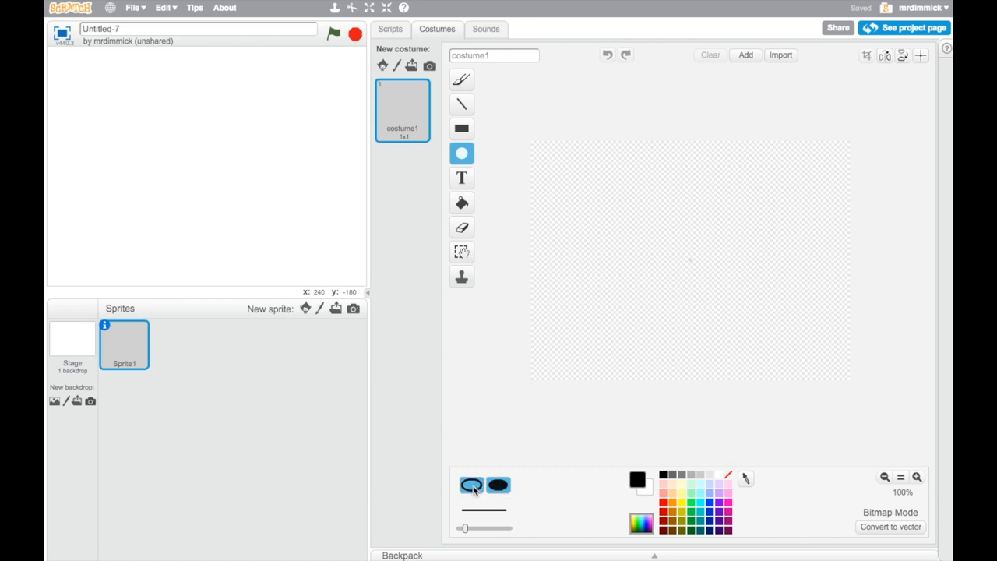
{"action": "left_click", "coordinate": [471, 486]}
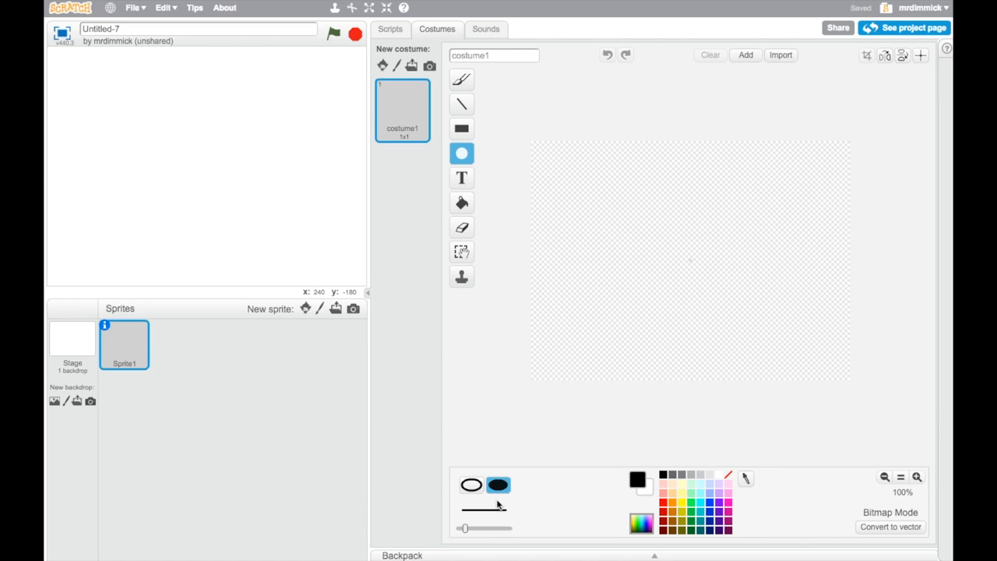
{"action": "left_click", "coordinate": [499, 486]}
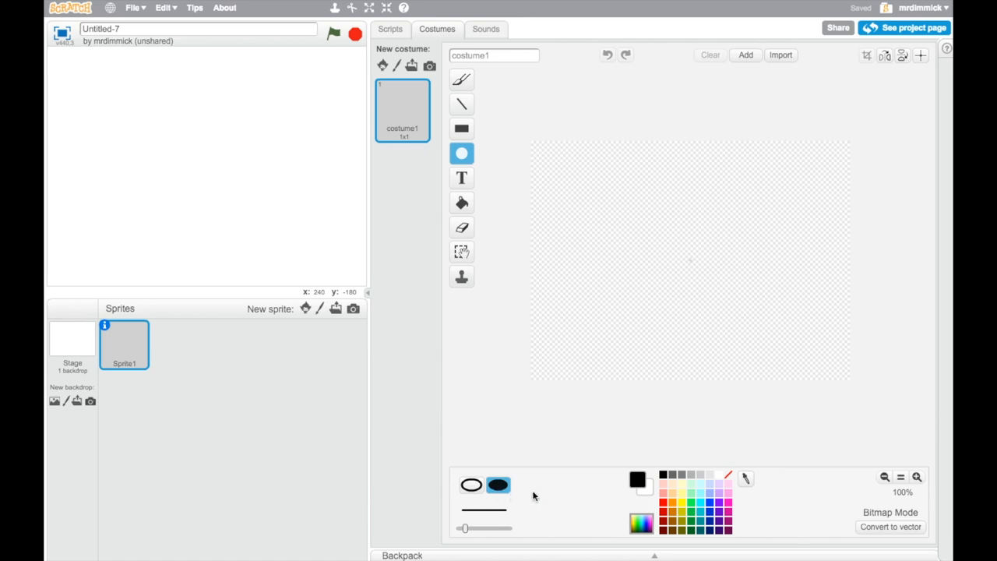
{"action": "mouse_move", "coordinate": [683, 508]}
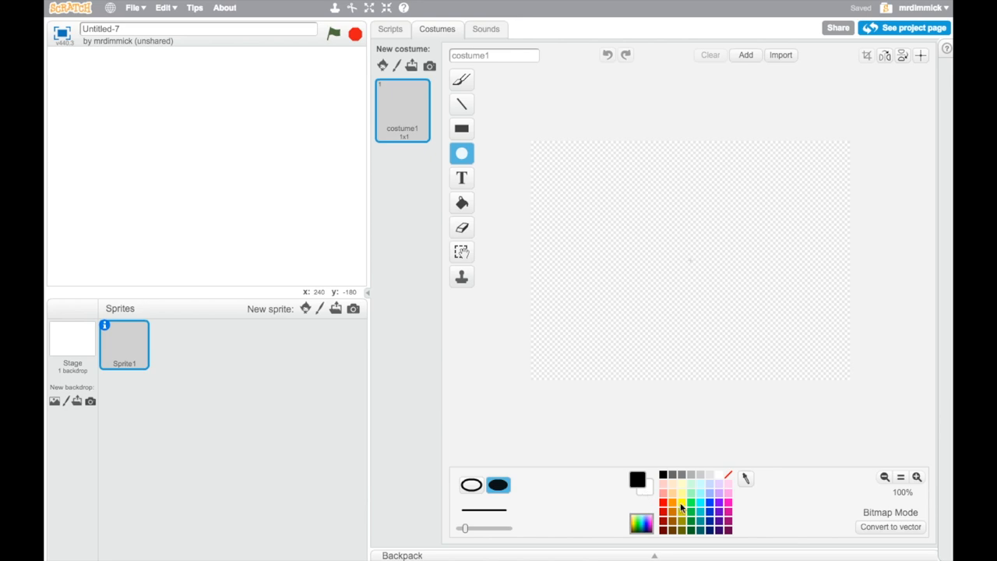
- Paint a large solid yellow circle in the middle of the costume canvas
{"action": "left_click", "coordinate": [673, 483]}
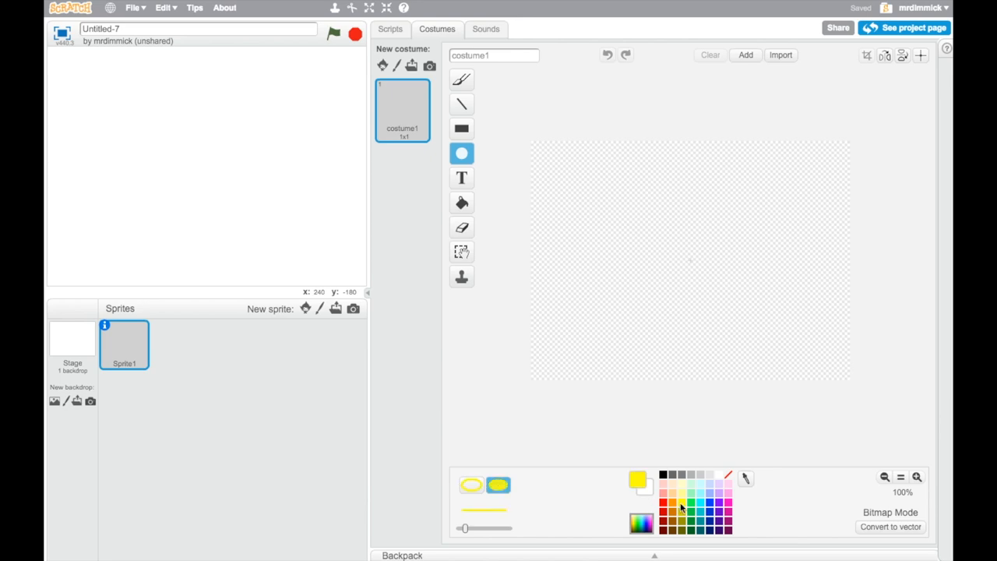
{"action": "mouse_move", "coordinate": [708, 296]}
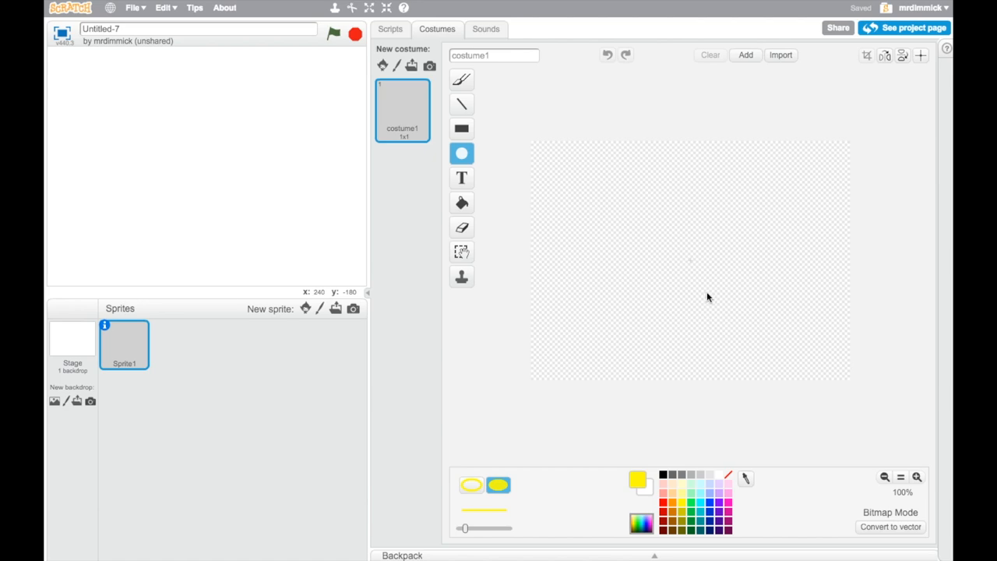
{"action": "mouse_move", "coordinate": [635, 215]}
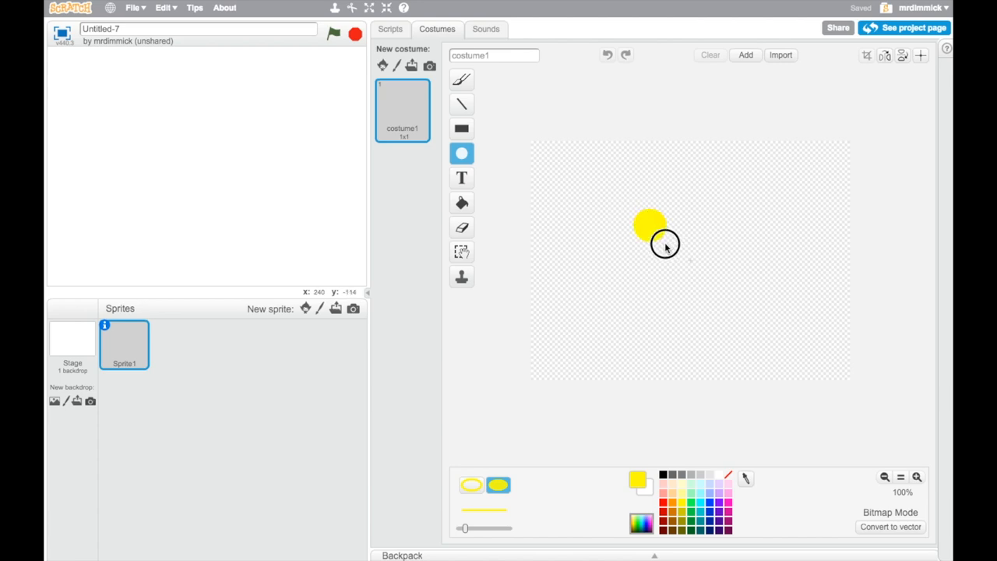
{"action": "left_click_drag", "start_coordinate": [662, 242], "coordinate": [741, 330]}
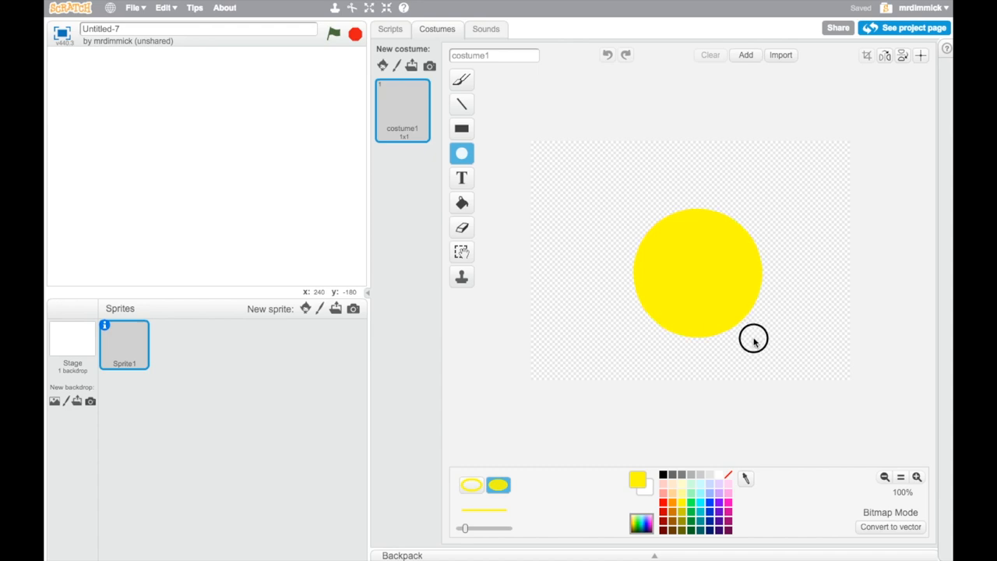
{"action": "left_click", "coordinate": [698, 272]}
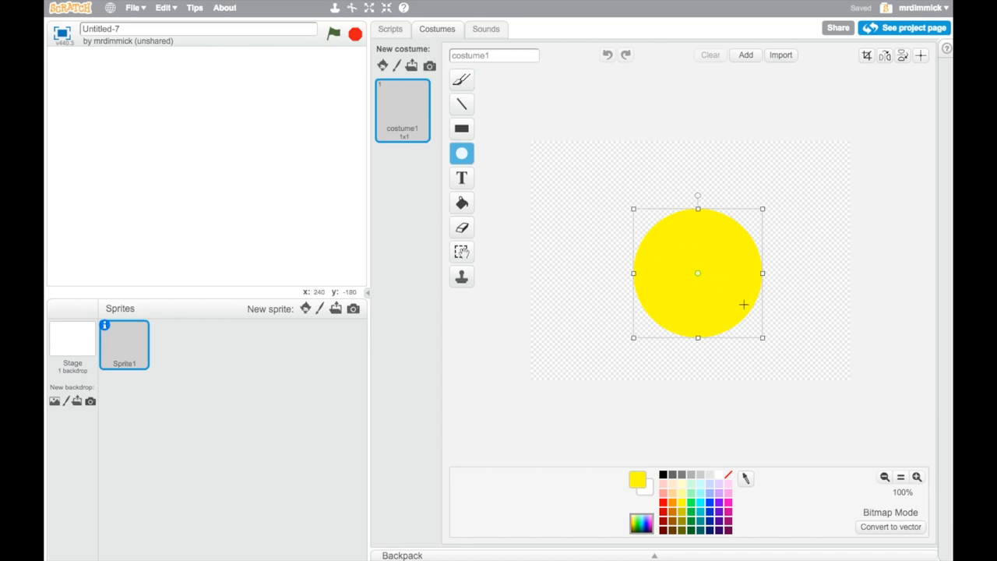
{"action": "mouse_move", "coordinate": [740, 296]}
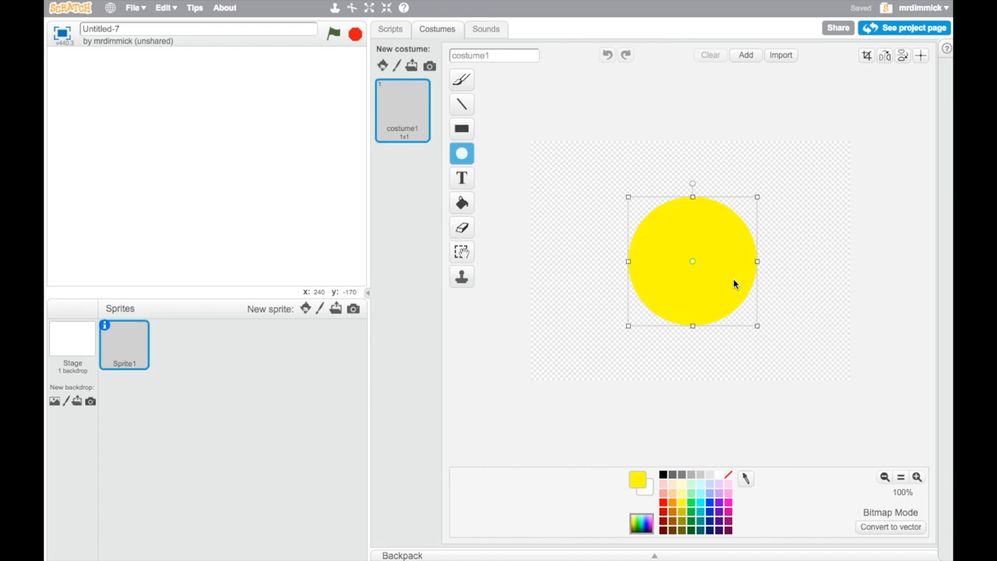
{"action": "mouse_move", "coordinate": [739, 285]}
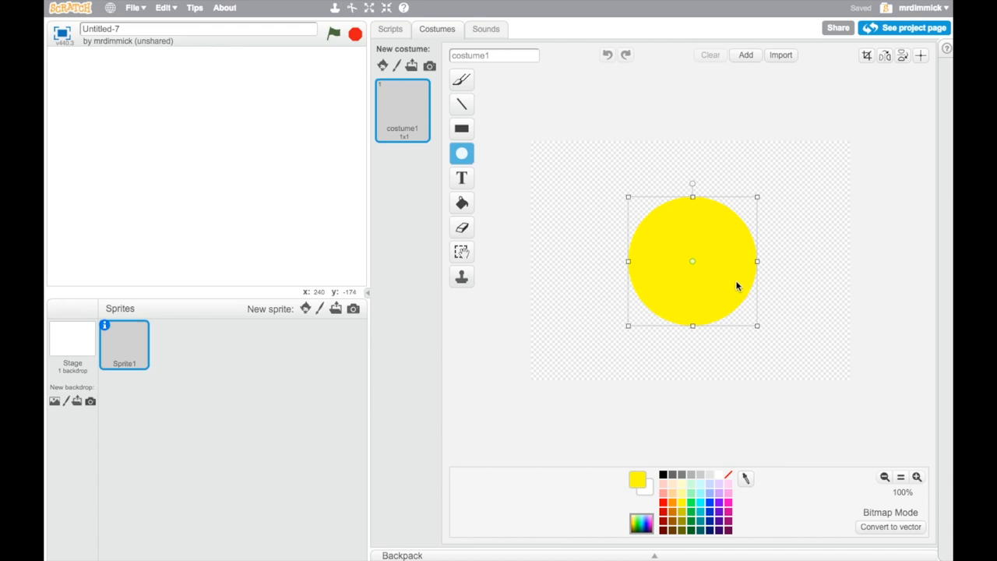
{"action": "mouse_move", "coordinate": [776, 306]}
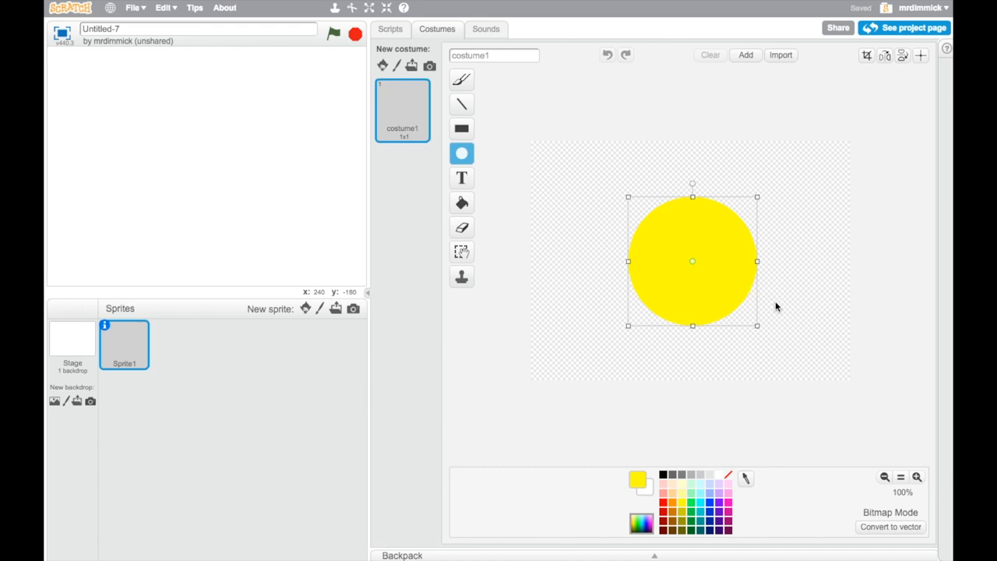
{"action": "mouse_move", "coordinate": [788, 315]}
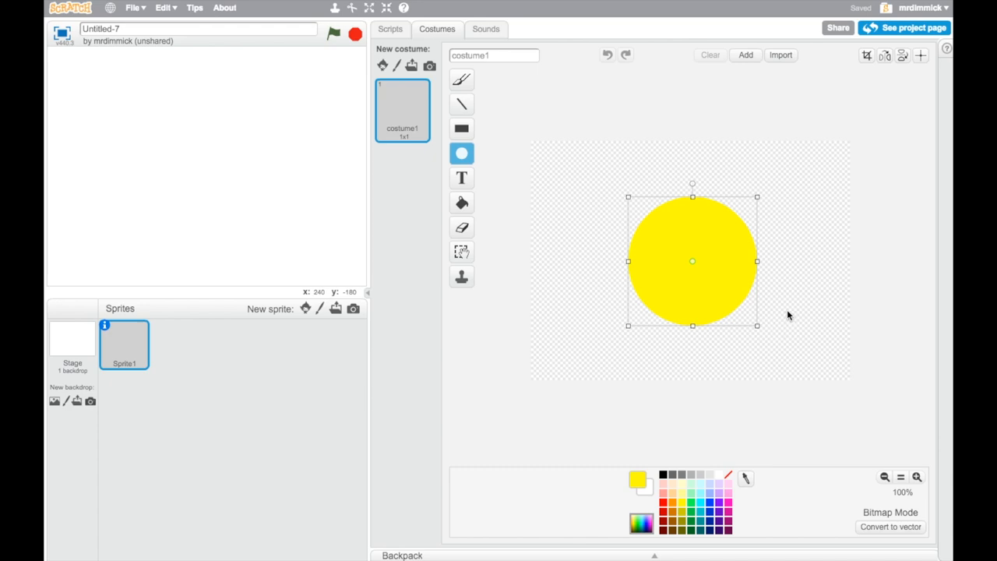
{"action": "mouse_move", "coordinate": [763, 268]}
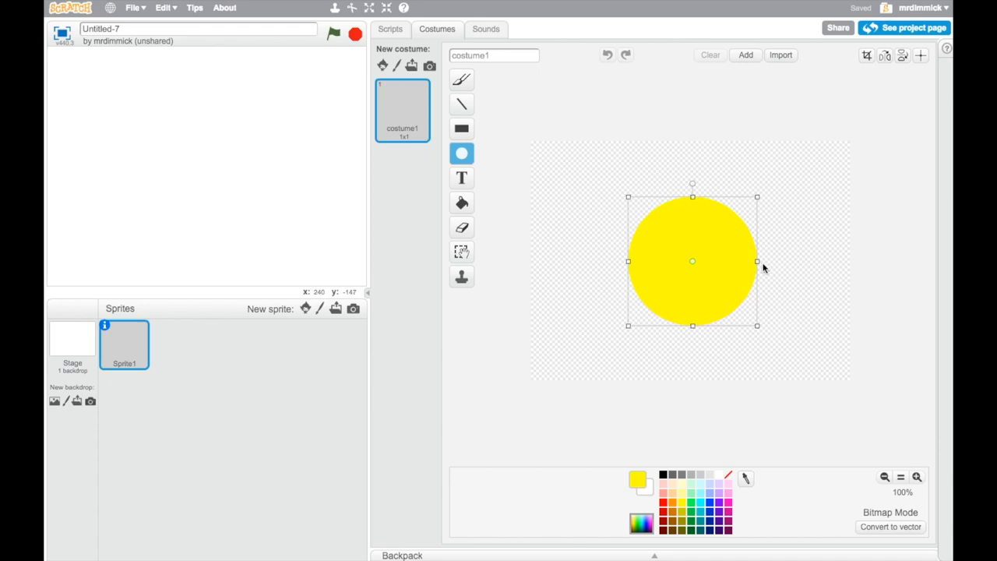
{"action": "mouse_move", "coordinate": [769, 271]}
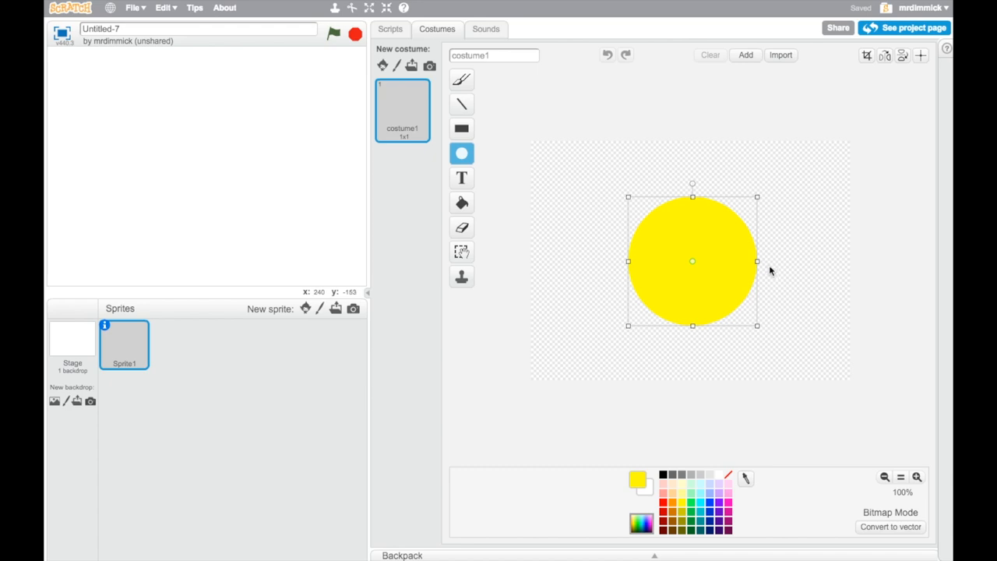
{"action": "mouse_move", "coordinate": [766, 271]}
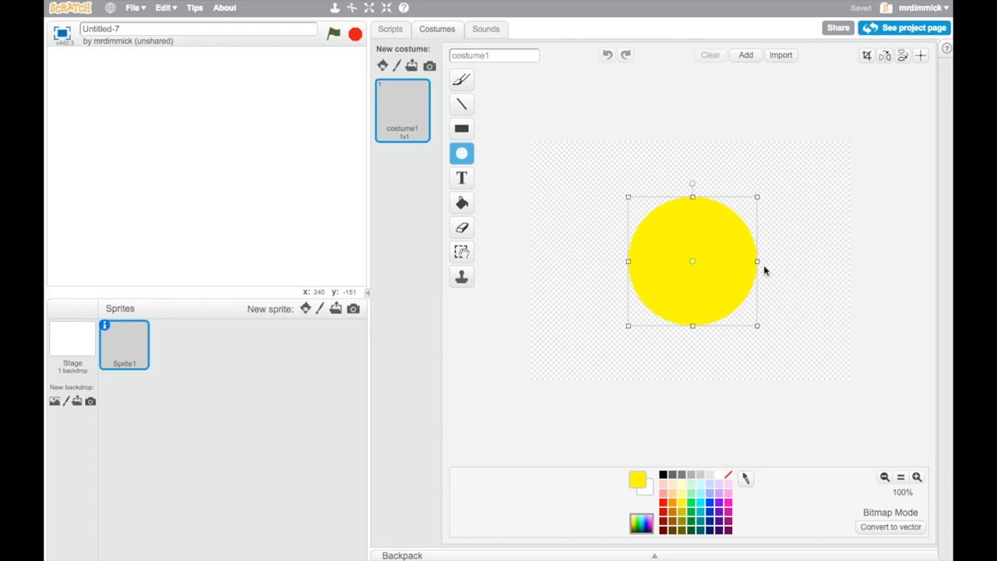
{"action": "mouse_move", "coordinate": [462, 128]}
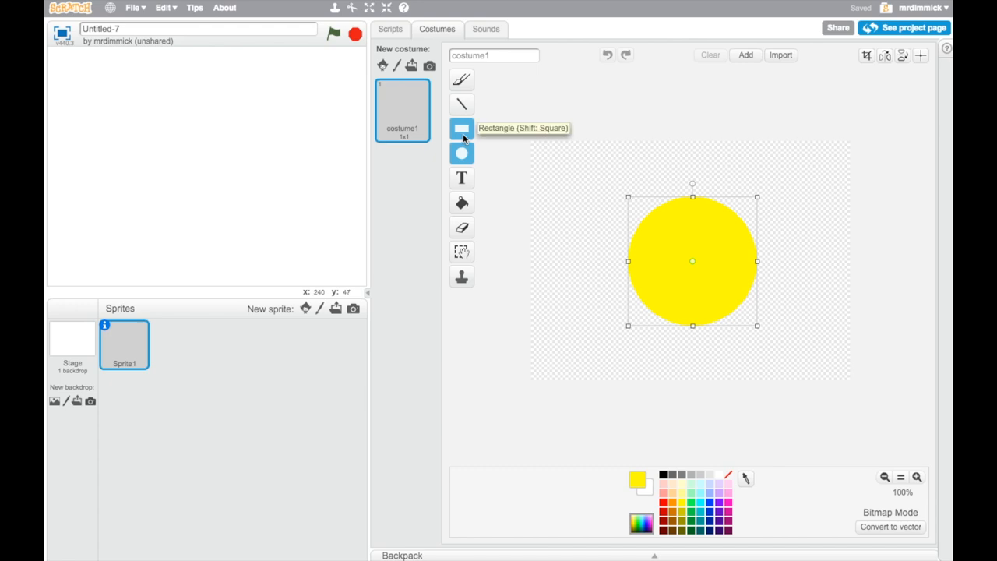
- Switch the paint editor to the Rectangle tool for the next shape
{"action": "left_click", "coordinate": [462, 128]}
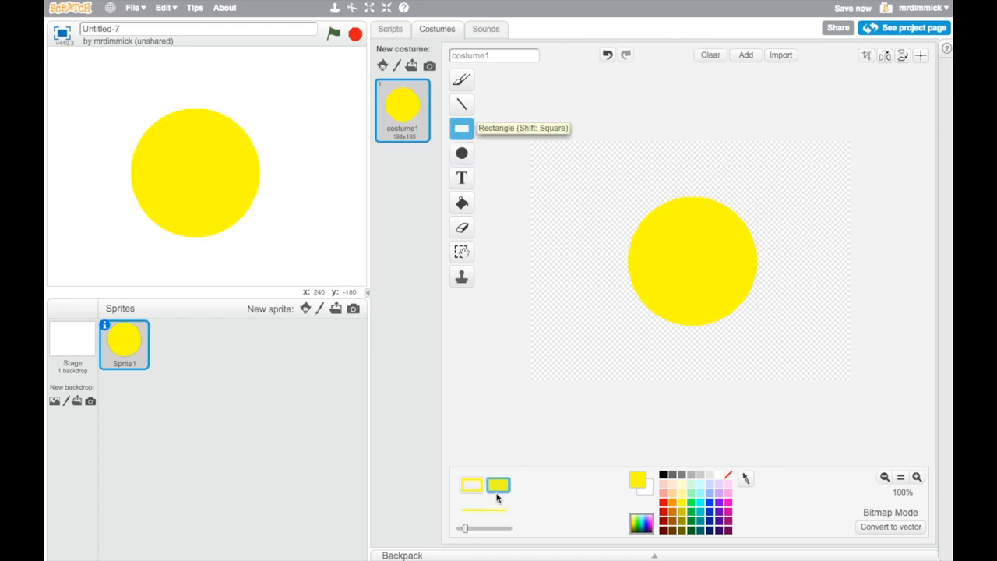
{"action": "mouse_move", "coordinate": [730, 512]}
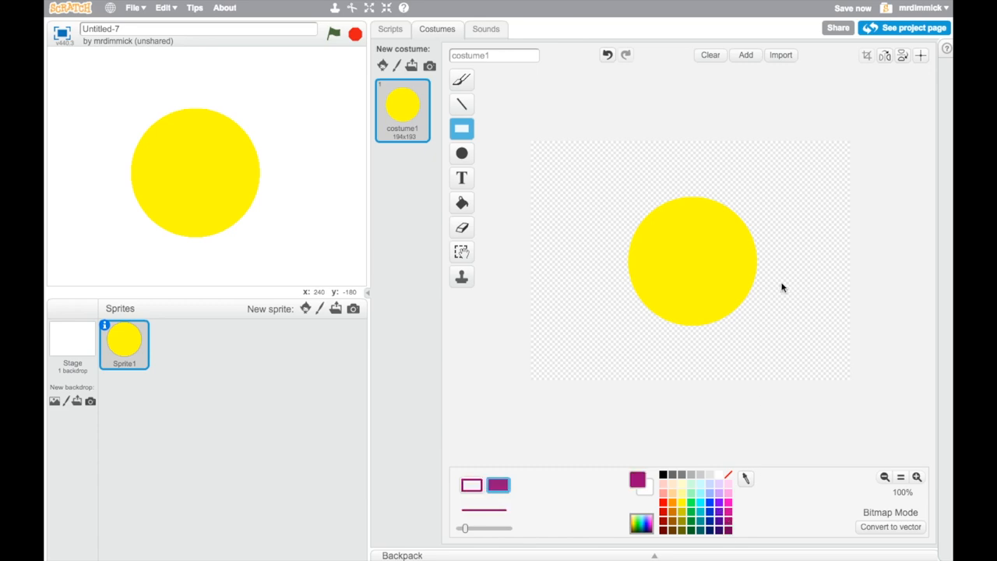
{"action": "mouse_move", "coordinate": [764, 262]}
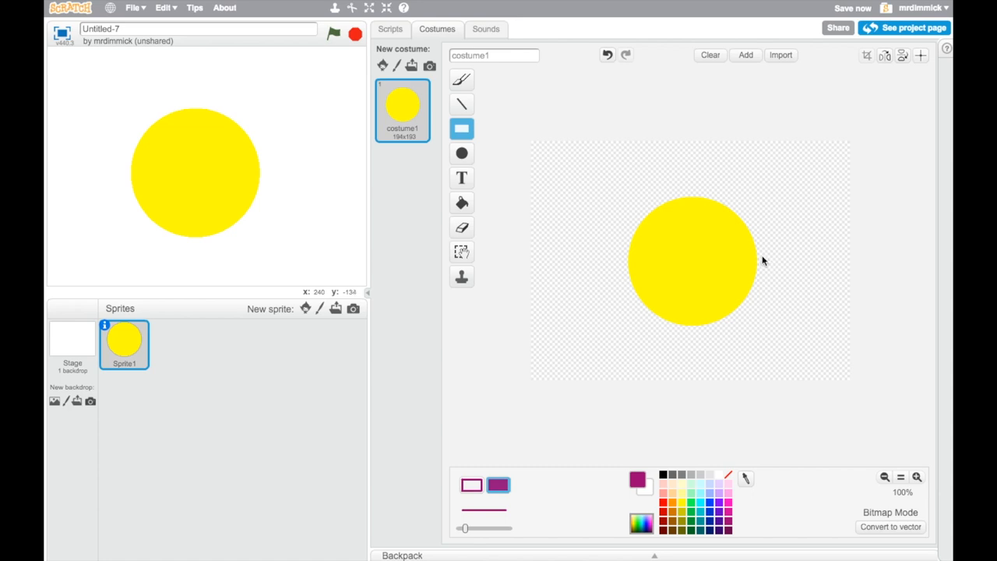
{"action": "mouse_move", "coordinate": [694, 268]}
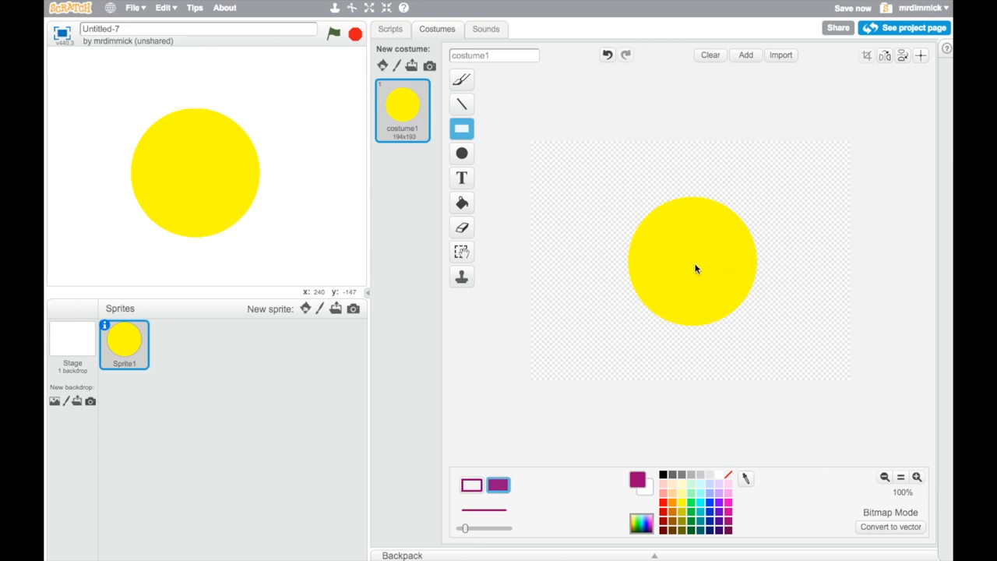
{"action": "mouse_move", "coordinate": [761, 268]}
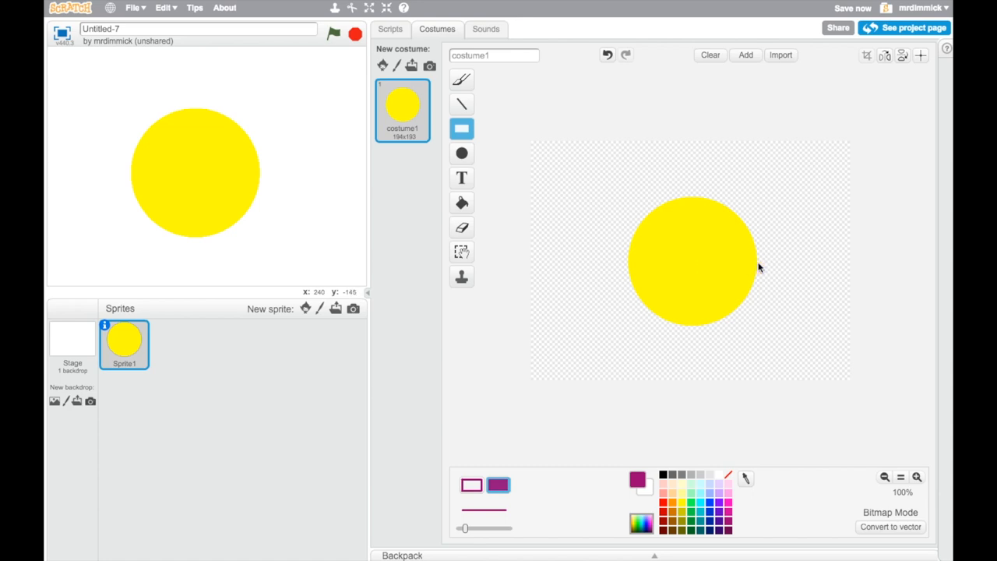
{"action": "mouse_move", "coordinate": [762, 268]}
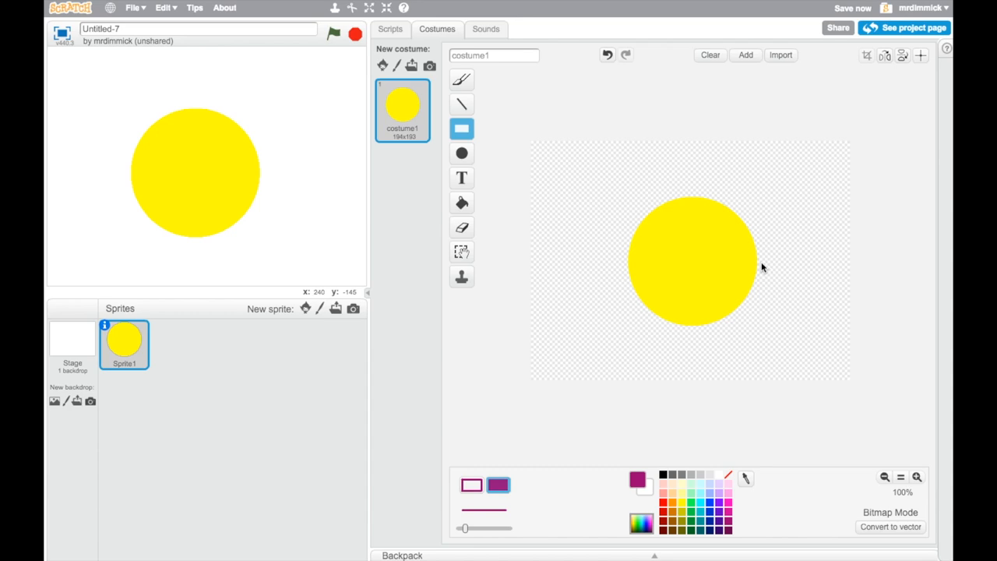
{"action": "mouse_move", "coordinate": [762, 264]}
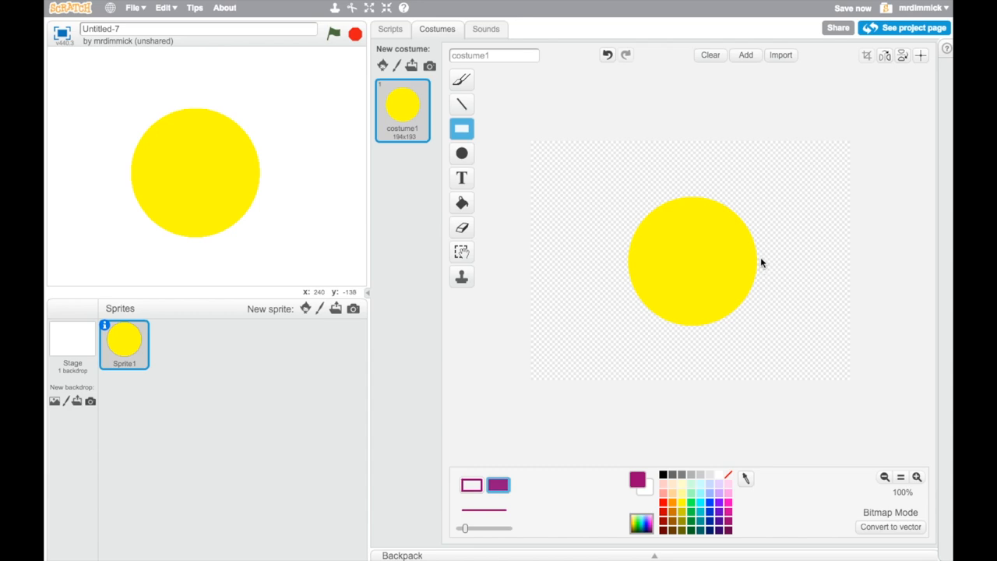
{"action": "mouse_move", "coordinate": [762, 261]}
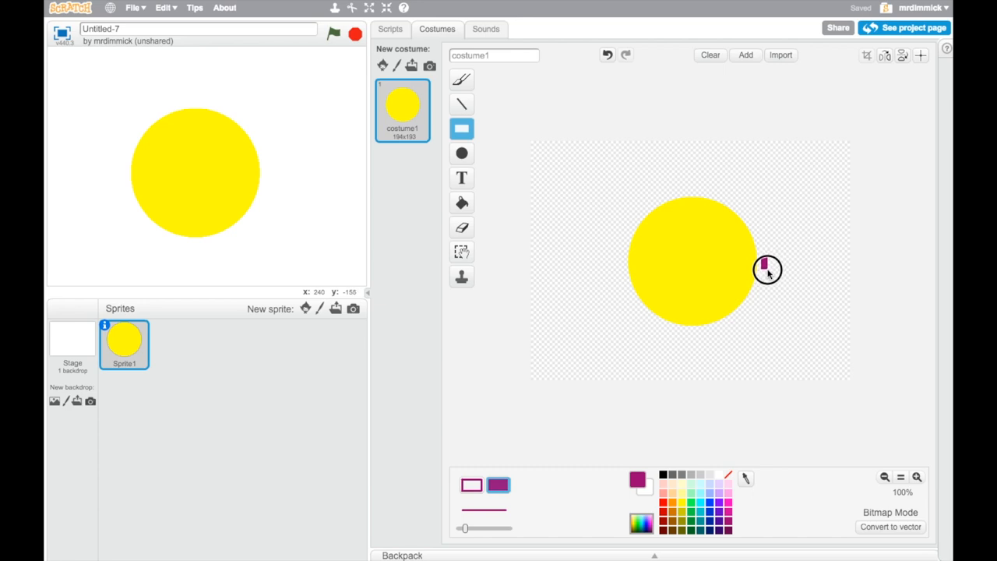
{"action": "mouse_move", "coordinate": [767, 268]}
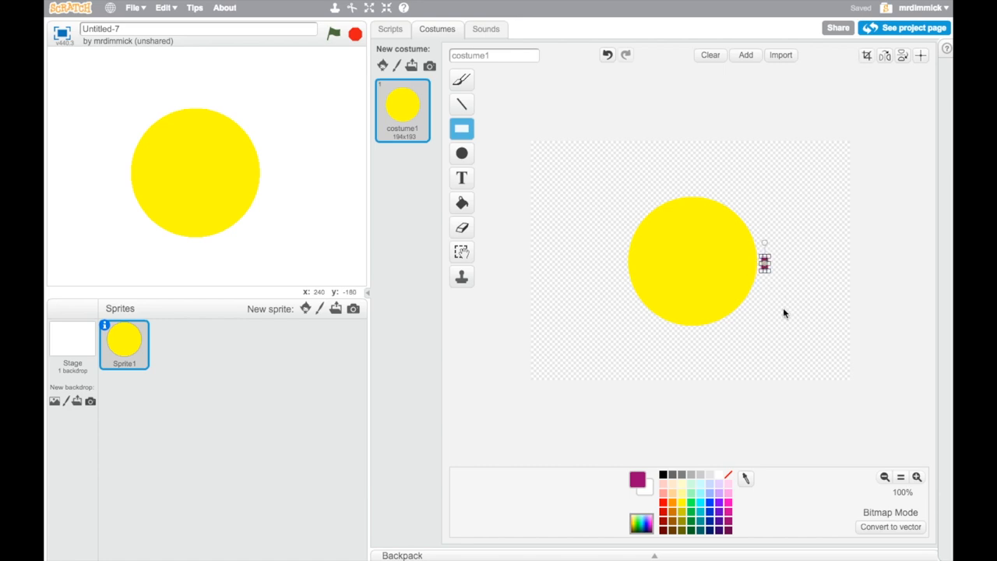
{"action": "mouse_move", "coordinate": [785, 332]}
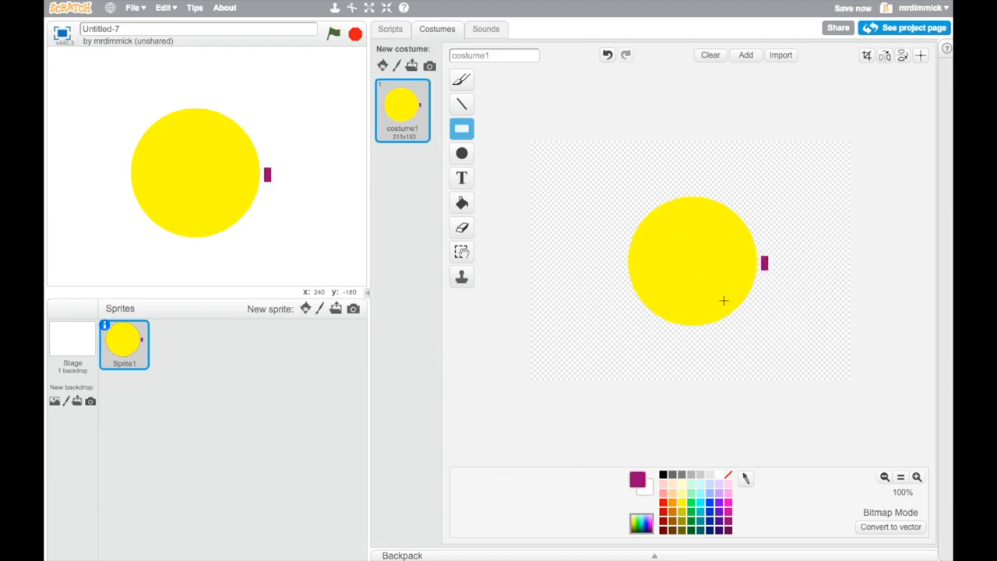
{"action": "mouse_move", "coordinate": [769, 266]}
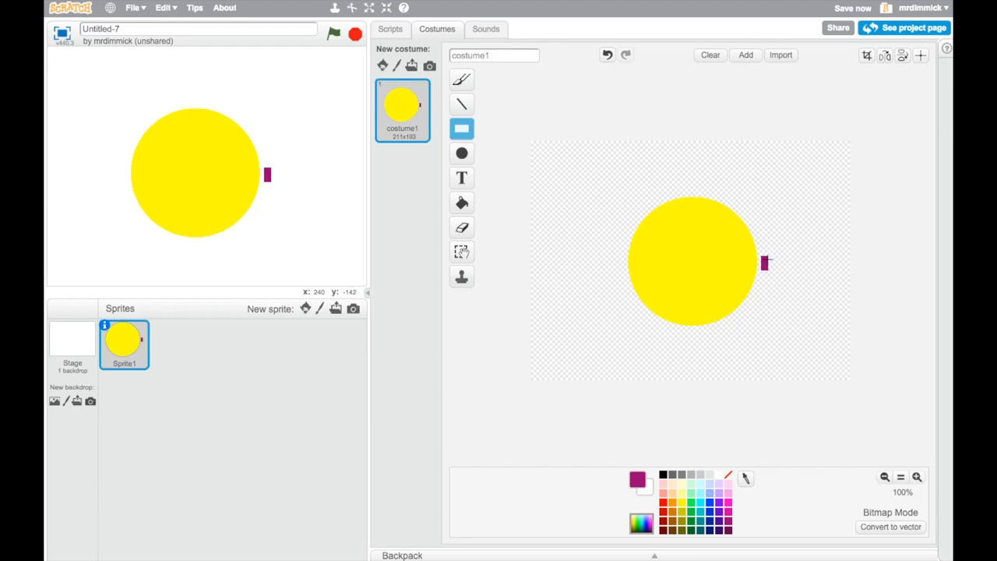
{"action": "mouse_move", "coordinate": [764, 263]}
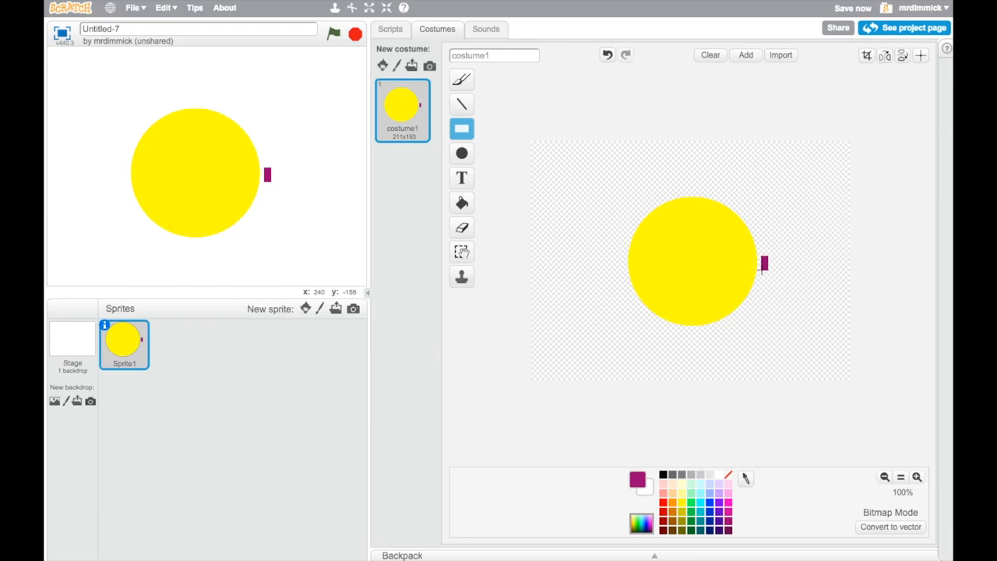
{"action": "mouse_move", "coordinate": [530, 92]}
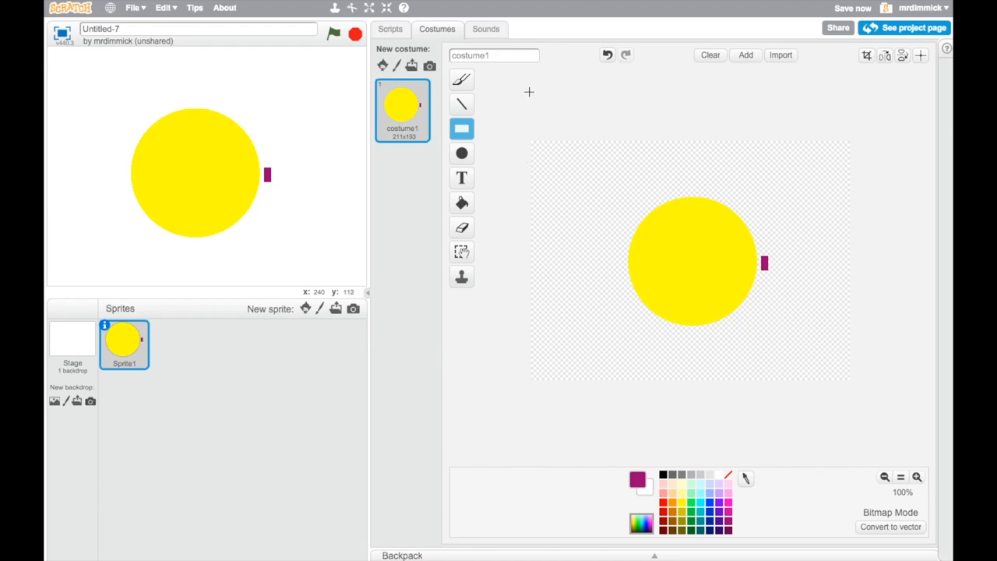
{"action": "mouse_move", "coordinate": [538, 131]}
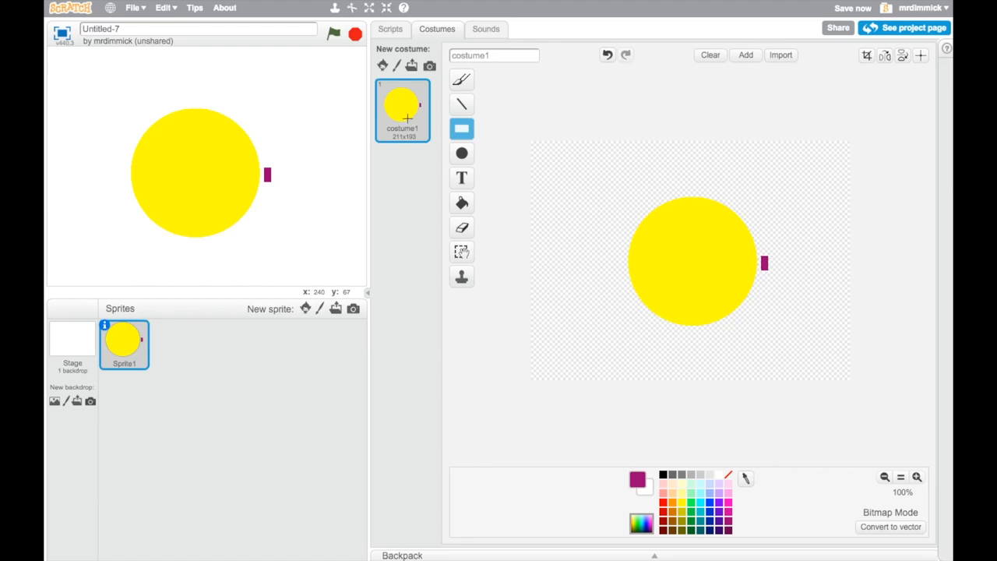
- Duplicate costume1 to create an identical costume2
{"action": "right_click", "coordinate": [402, 109]}
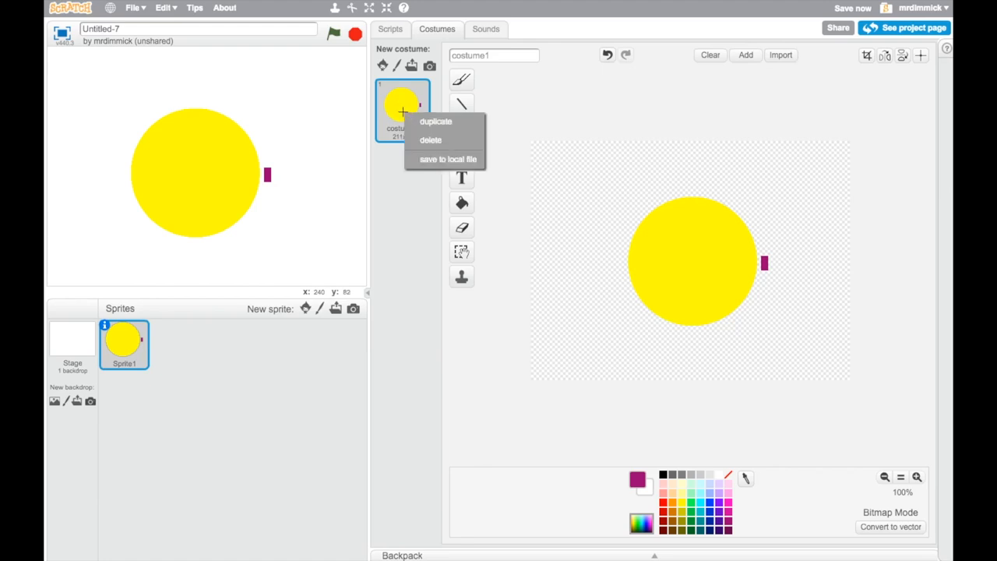
{"action": "mouse_move", "coordinate": [460, 125]}
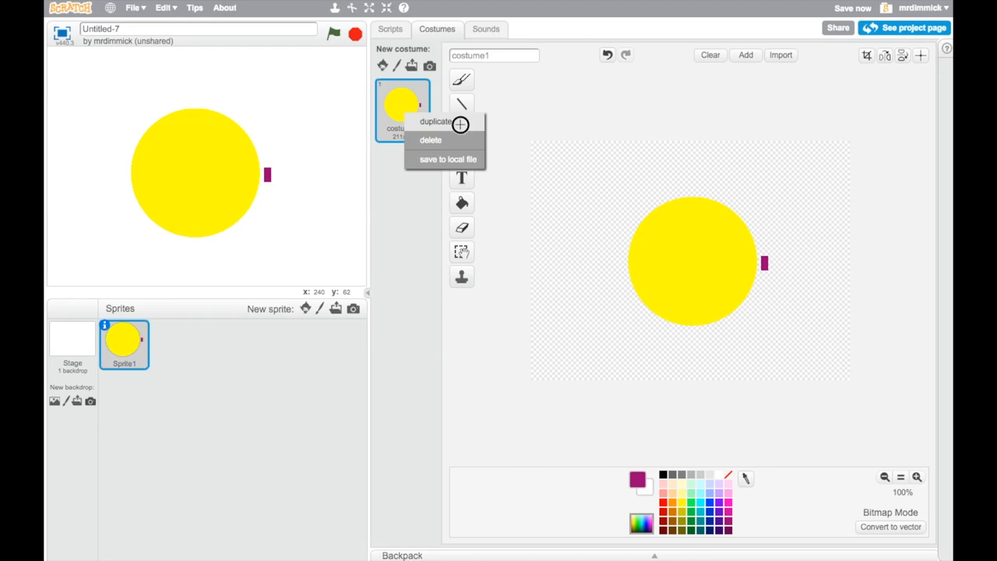
{"action": "left_click", "coordinate": [436, 122]}
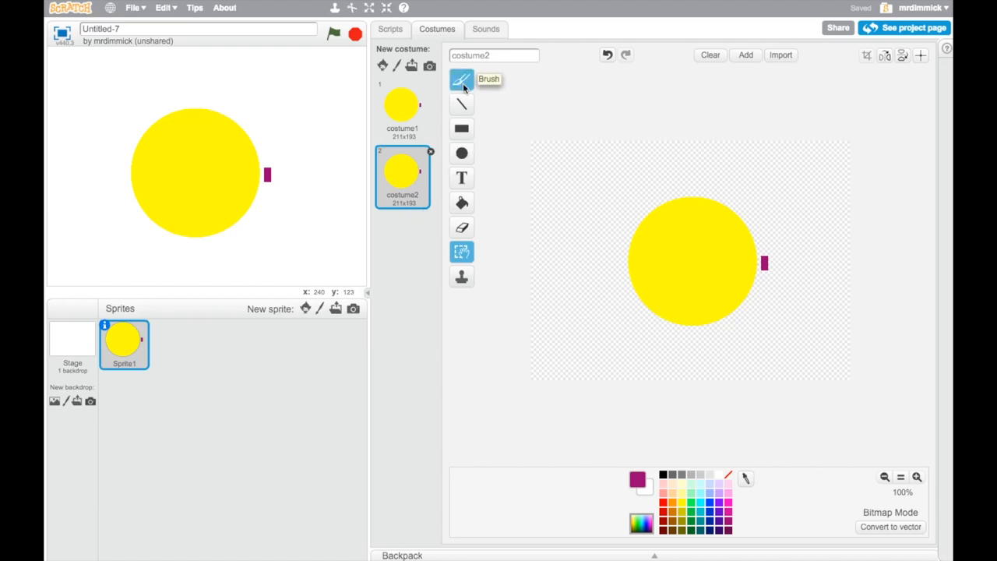
- Erase a wedge-shaped open mouth from costume2's circle with the Eraser
{"action": "left_click", "coordinate": [462, 228]}
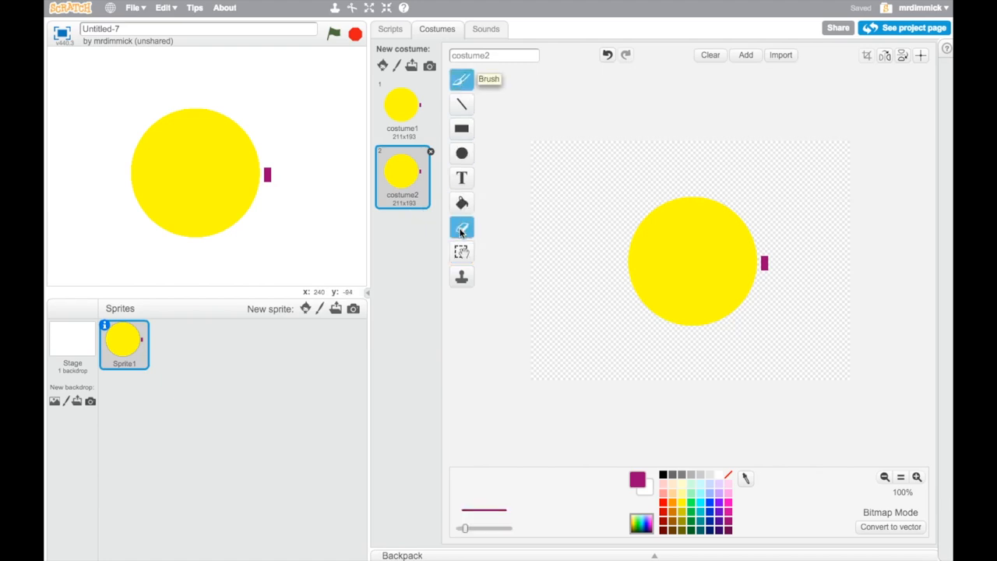
{"action": "left_click", "coordinate": [461, 228]}
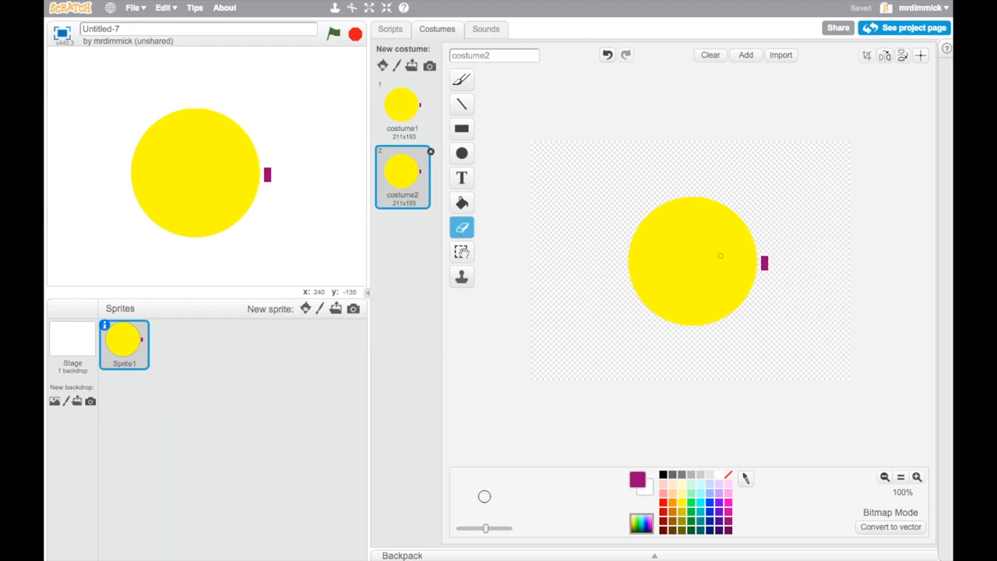
{"action": "mouse_move", "coordinate": [464, 539]}
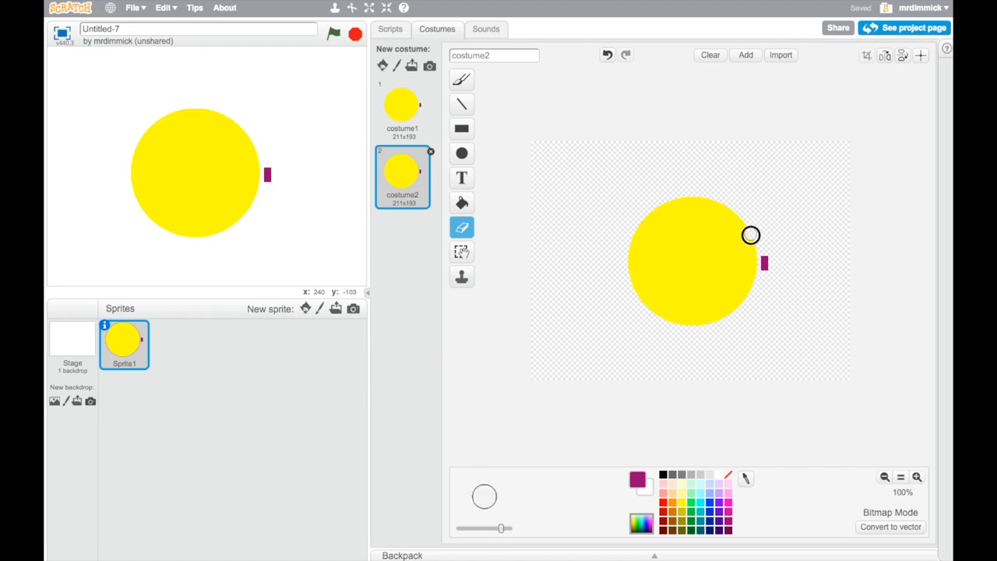
{"action": "left_click_drag", "start_coordinate": [751, 233], "coordinate": [717, 271]}
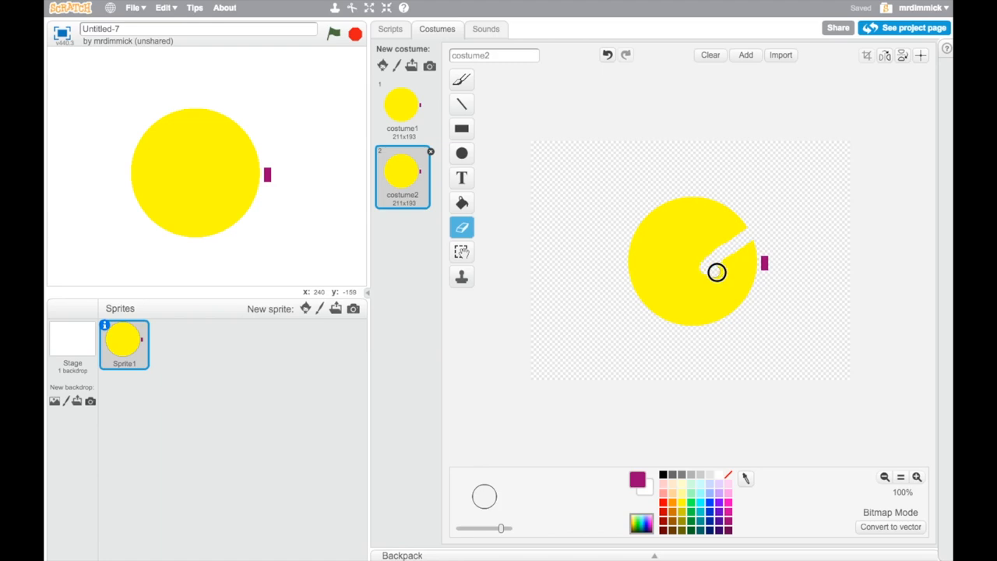
{"action": "left_click_drag", "start_coordinate": [717, 271], "coordinate": [751, 246]}
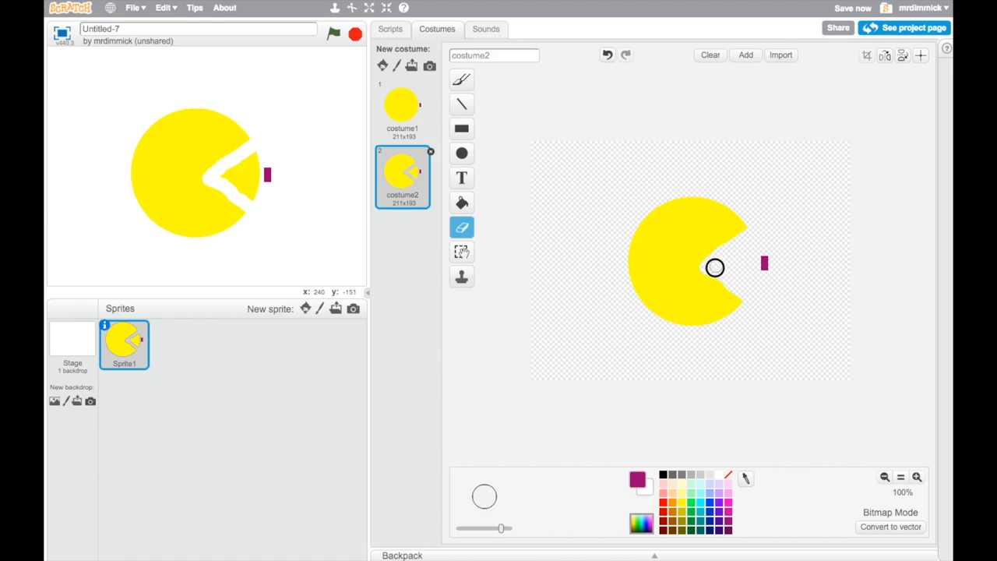
{"action": "mouse_move", "coordinate": [761, 302]}
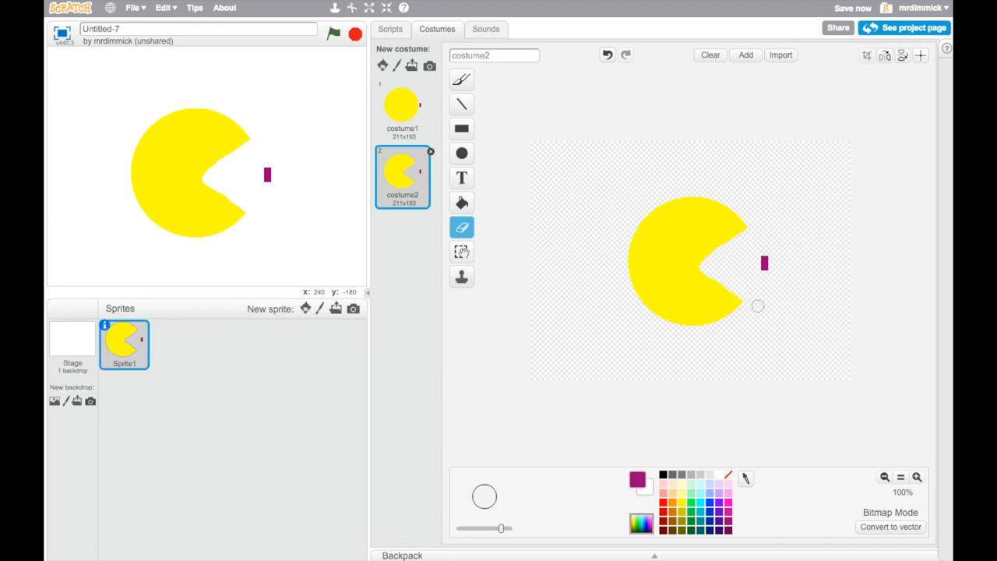
- Name the full-circle costume 'closed' and the mouth-cut costume 'open'
{"action": "left_click", "coordinate": [402, 109]}
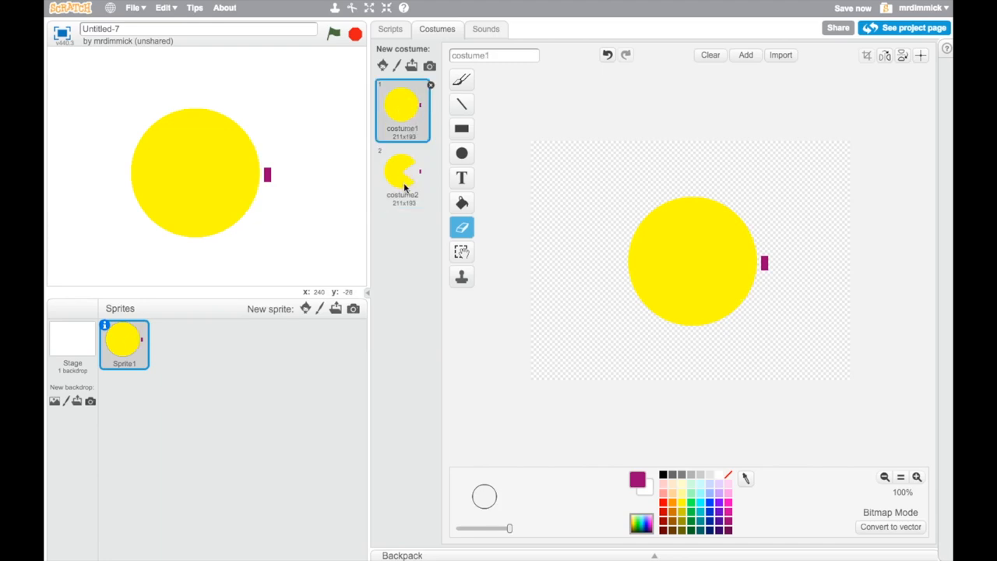
{"action": "left_click", "coordinate": [402, 175]}
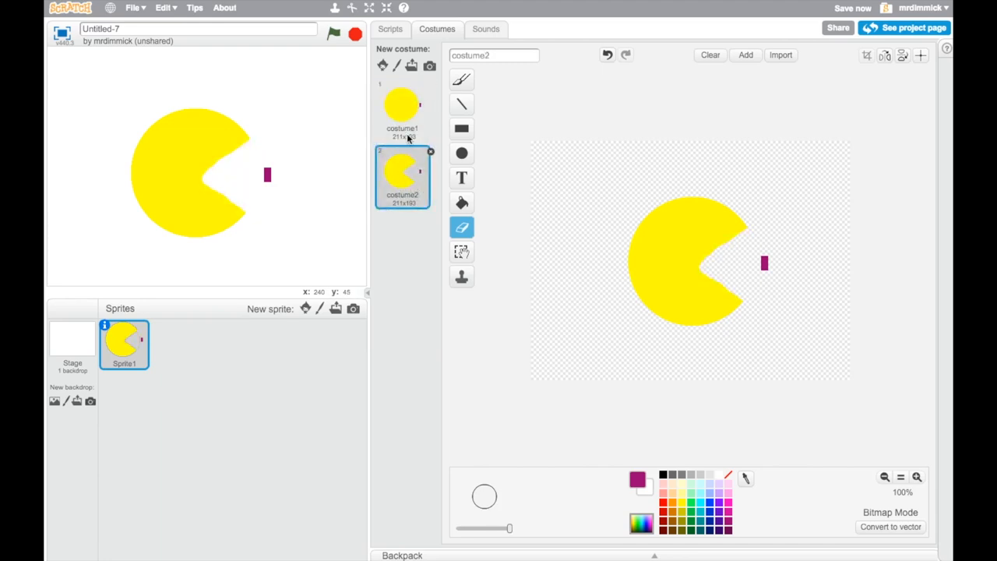
{"action": "left_click", "coordinate": [402, 109]}
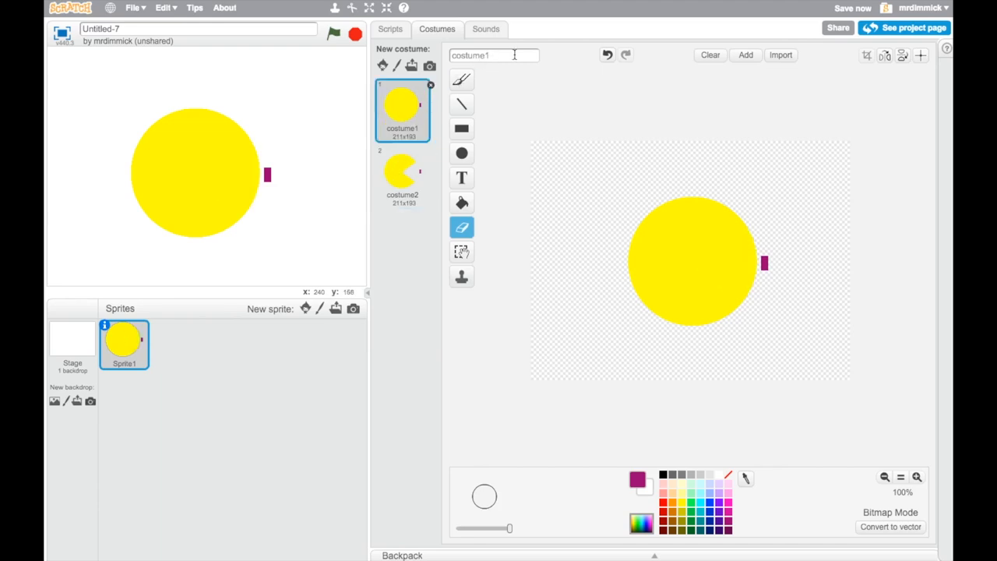
{"action": "triple_click", "coordinate": [494, 54]}
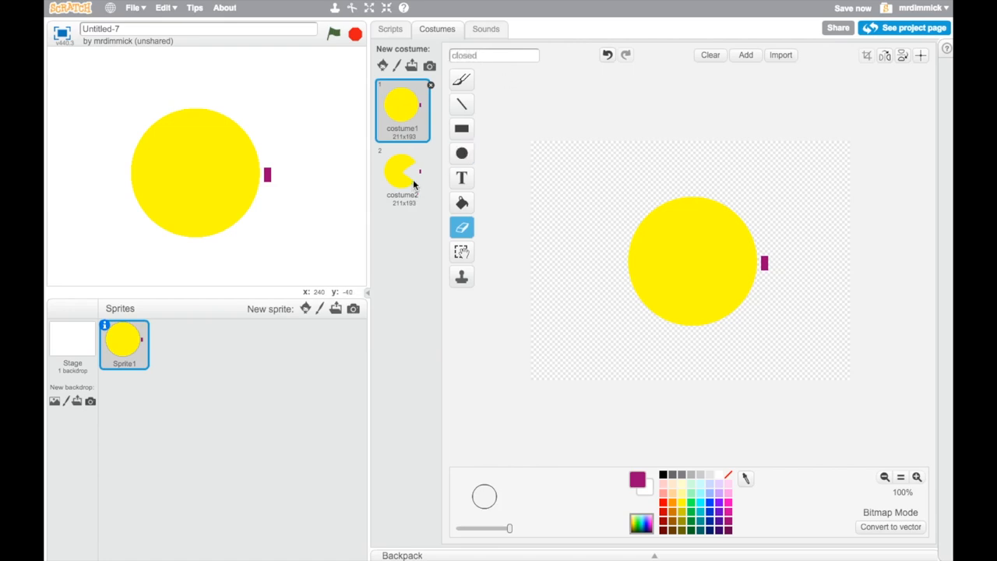
{"action": "left_click", "coordinate": [402, 175]}
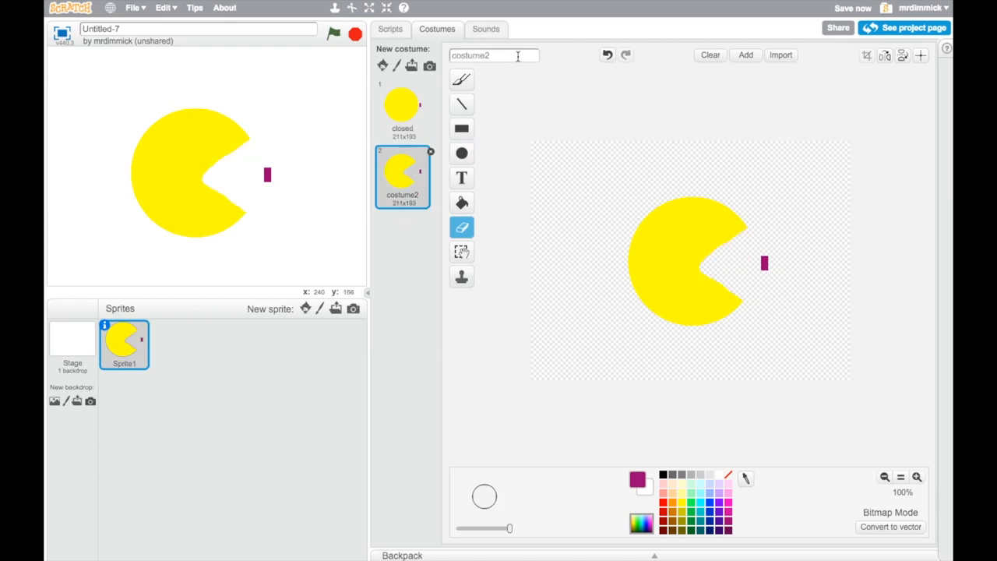
{"action": "type", "text": "open"}
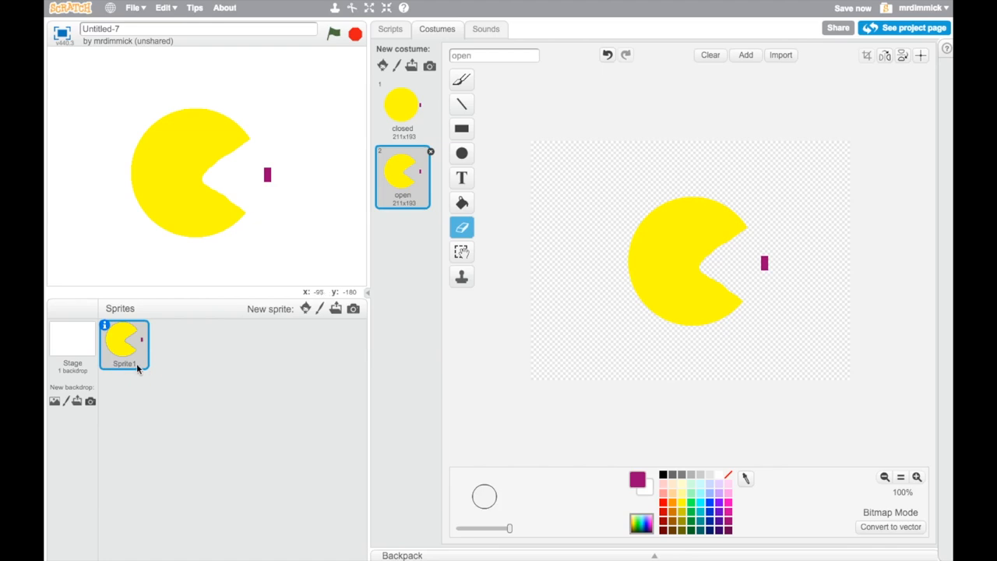
{"action": "mouse_move", "coordinate": [112, 330]}
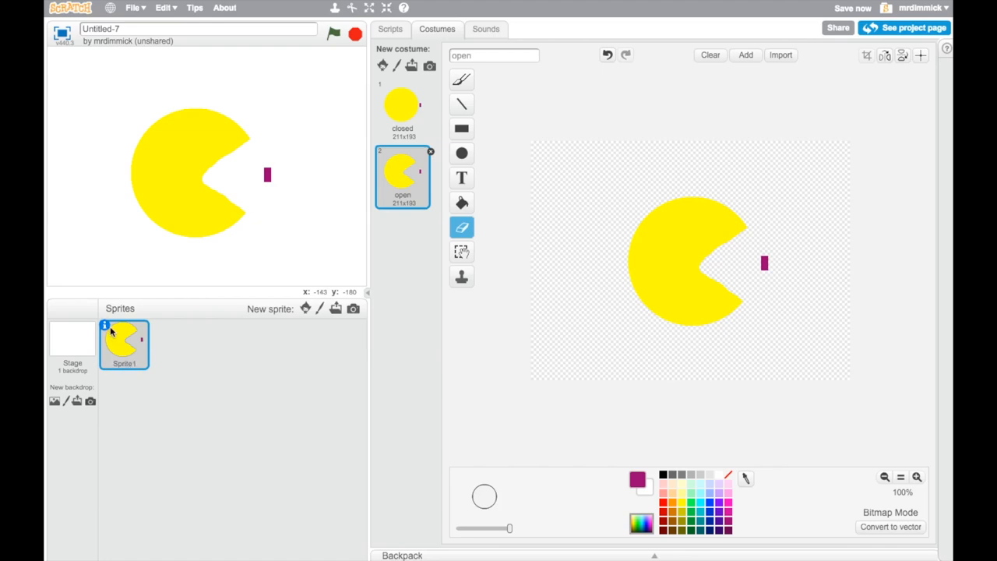
{"action": "left_click", "coordinate": [108, 327]}
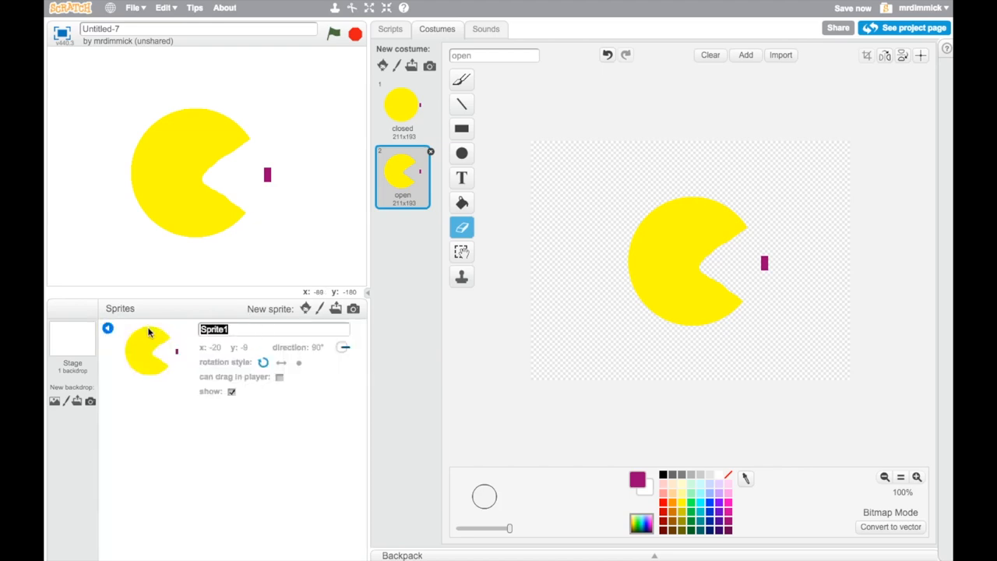
- Rename the sprite to PacMan in its info panel
{"action": "type", "text": "PacMan"}
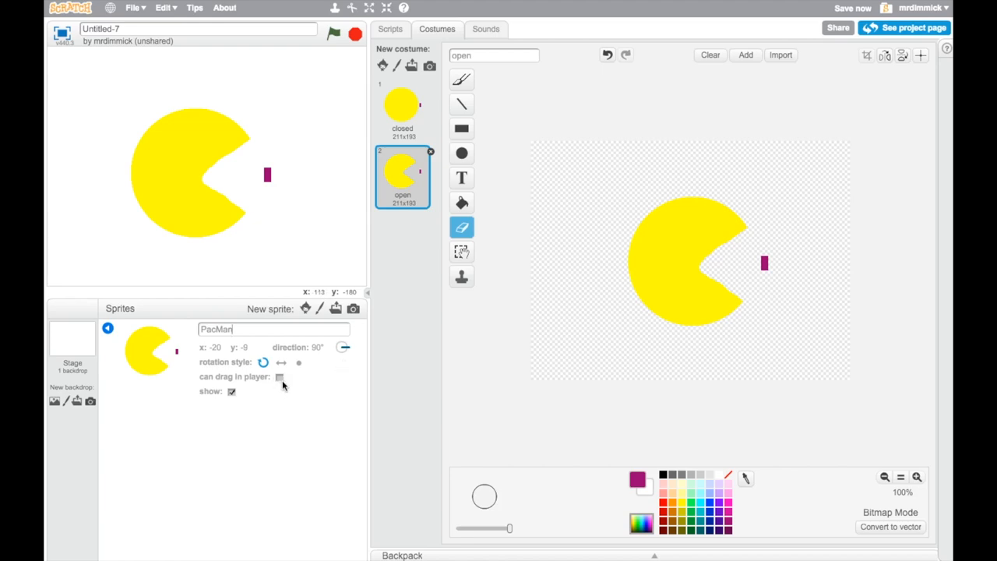
{"action": "mouse_move", "coordinate": [232, 397]}
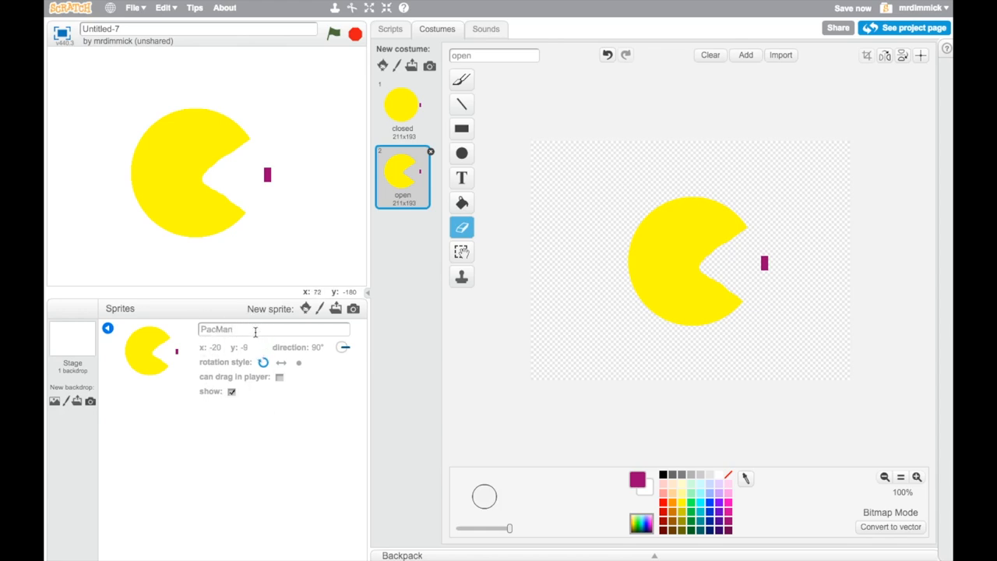
- Close the sprite info panel and compare the closed and open costumes
{"action": "left_click", "coordinate": [143, 346]}
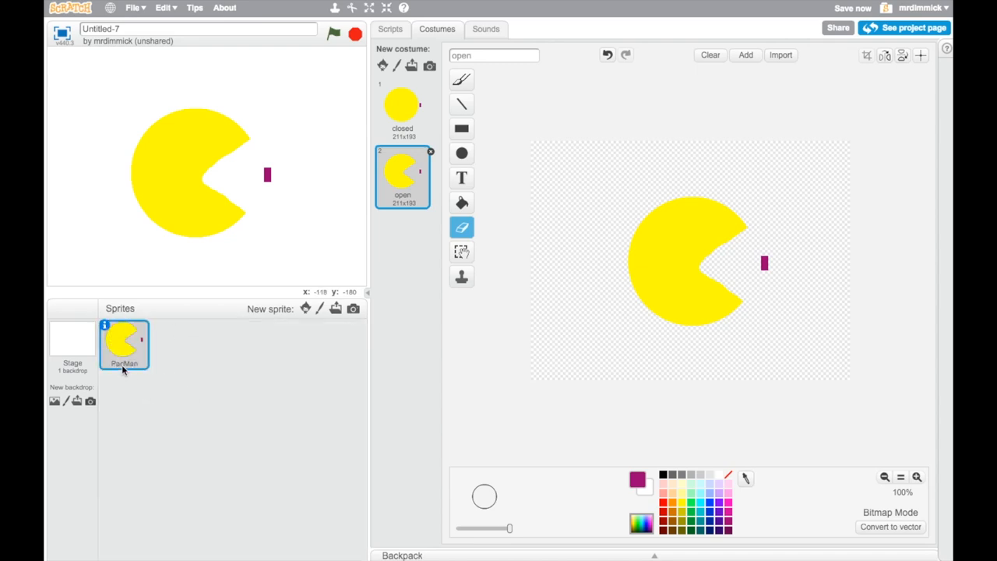
{"action": "mouse_move", "coordinate": [620, 217]}
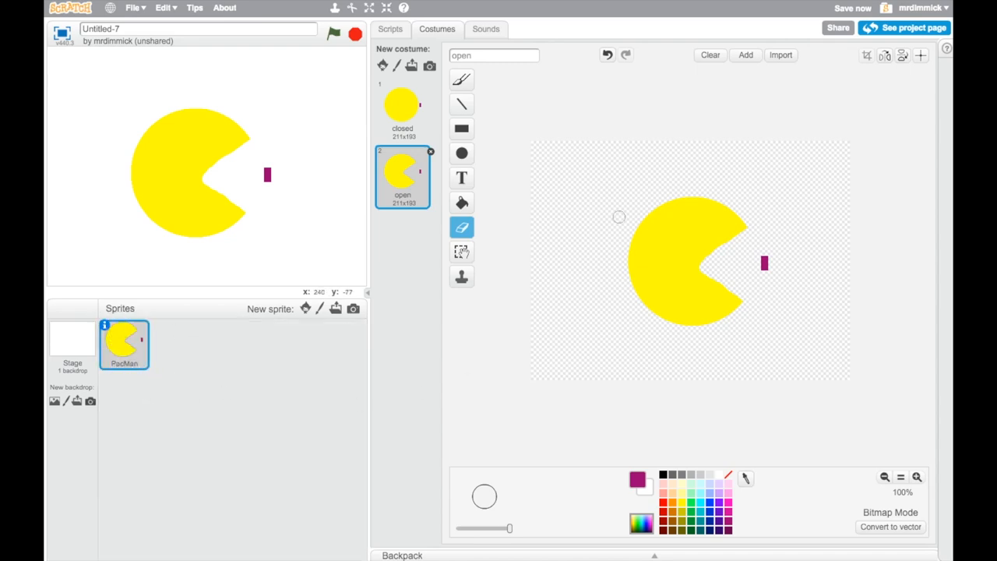
{"action": "left_click", "coordinate": [402, 110]}
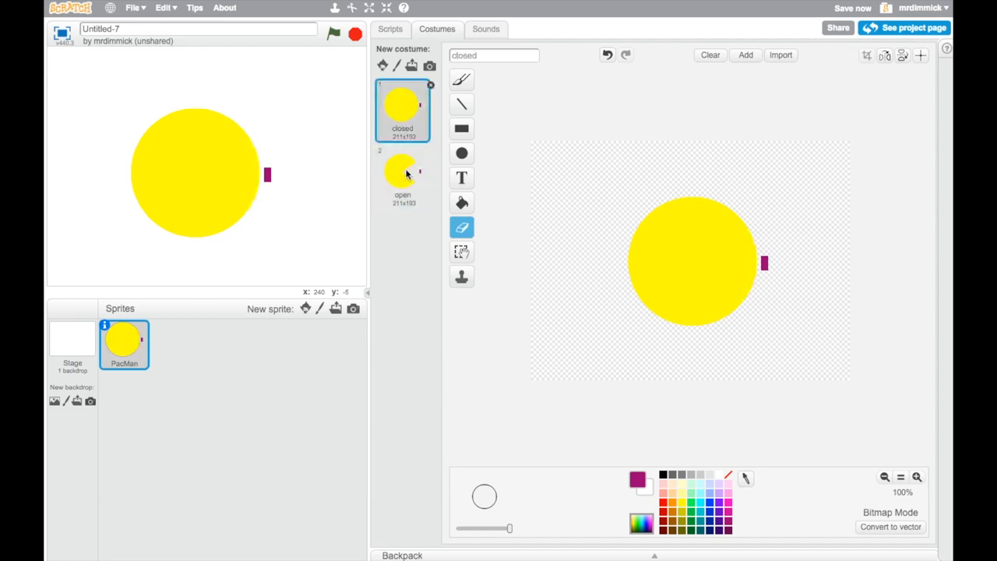
{"action": "left_click", "coordinate": [402, 174]}
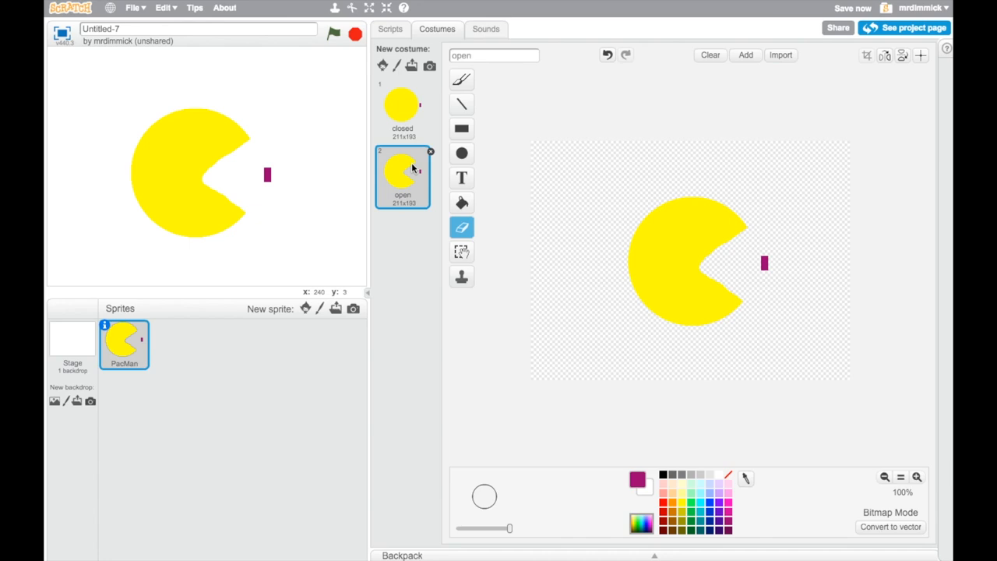
{"action": "left_click", "coordinate": [852, 8]}
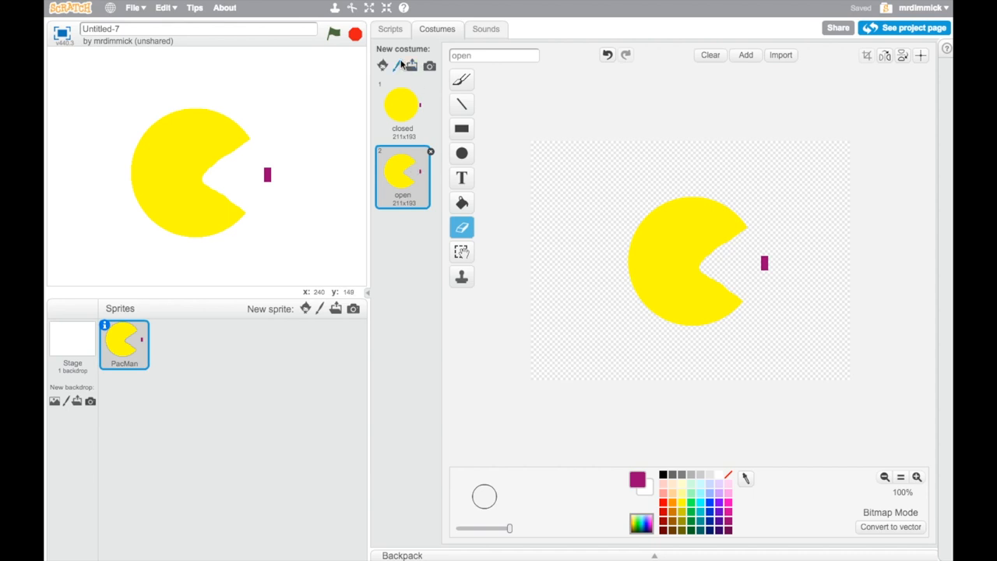
- Build a green-flag start block with a forever loop attached in PacMan's scripts
{"action": "left_click", "coordinate": [390, 28]}
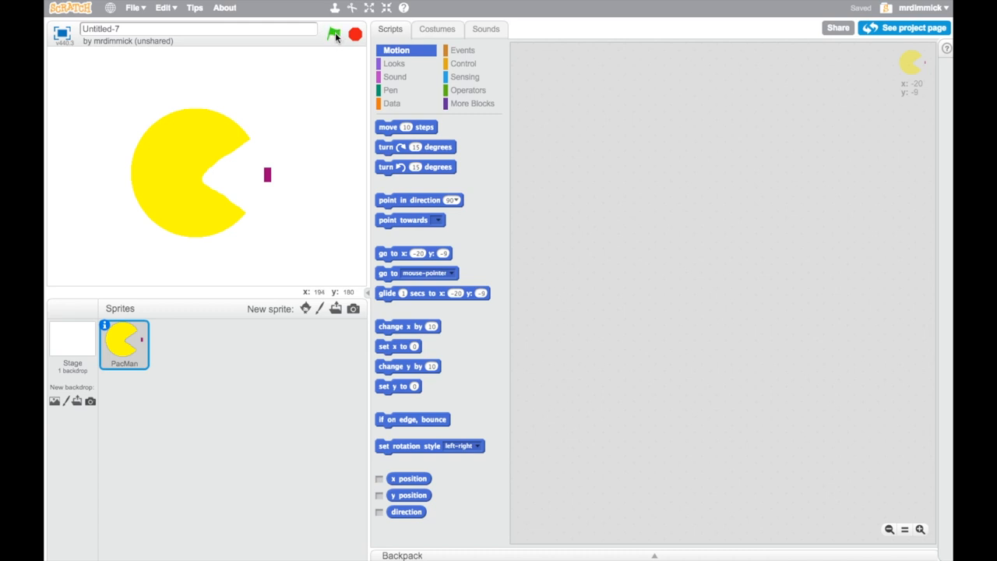
{"action": "left_click", "coordinate": [462, 49]}
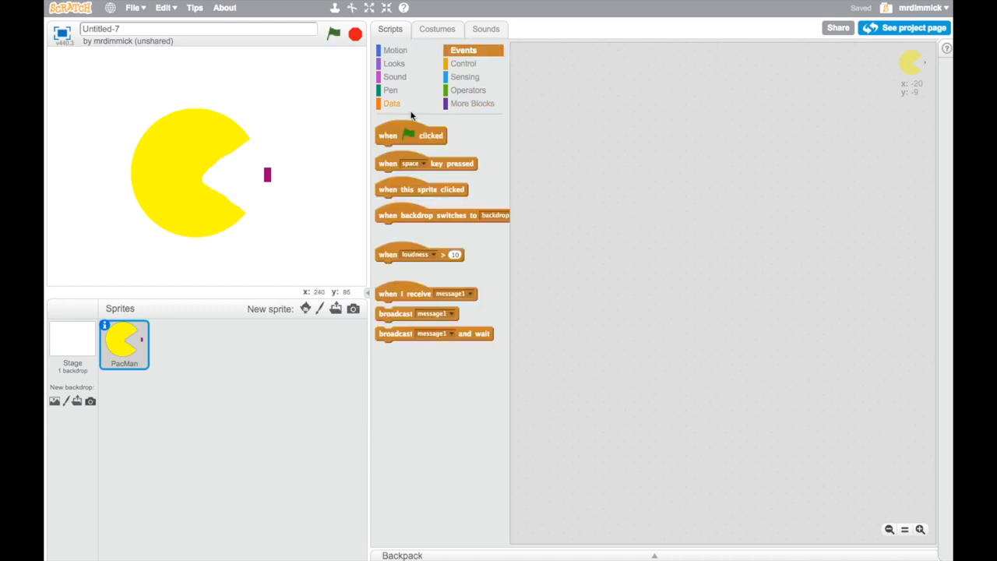
{"action": "left_click_drag", "start_coordinate": [411, 134], "coordinate": [592, 79]}
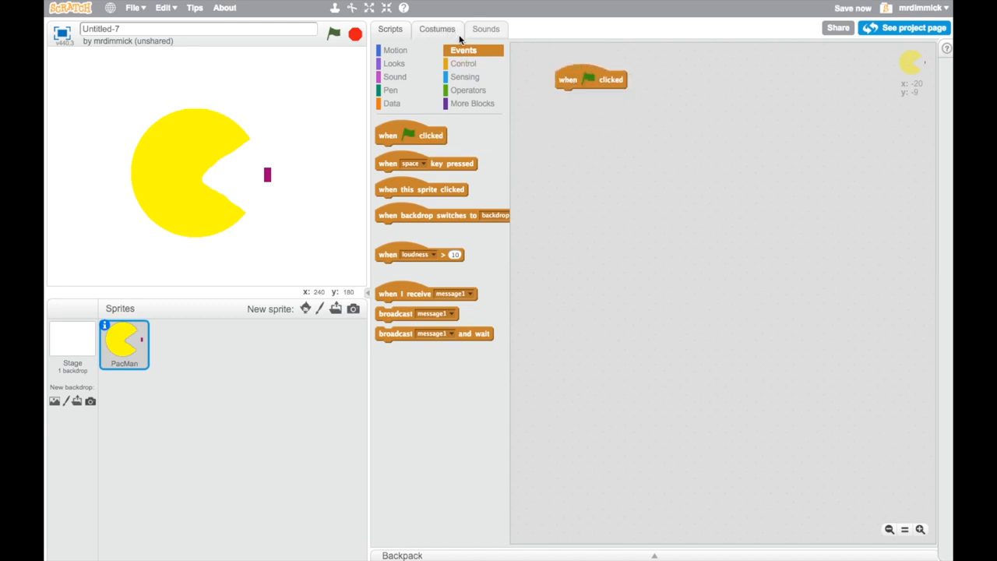
{"action": "left_click", "coordinate": [464, 62]}
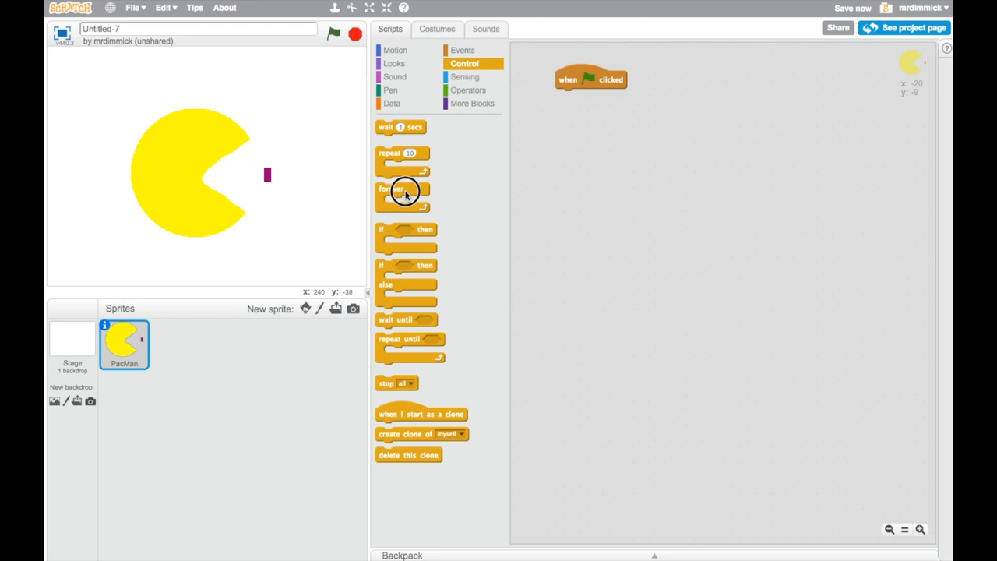
{"action": "left_click_drag", "start_coordinate": [402, 190], "coordinate": [579, 97]}
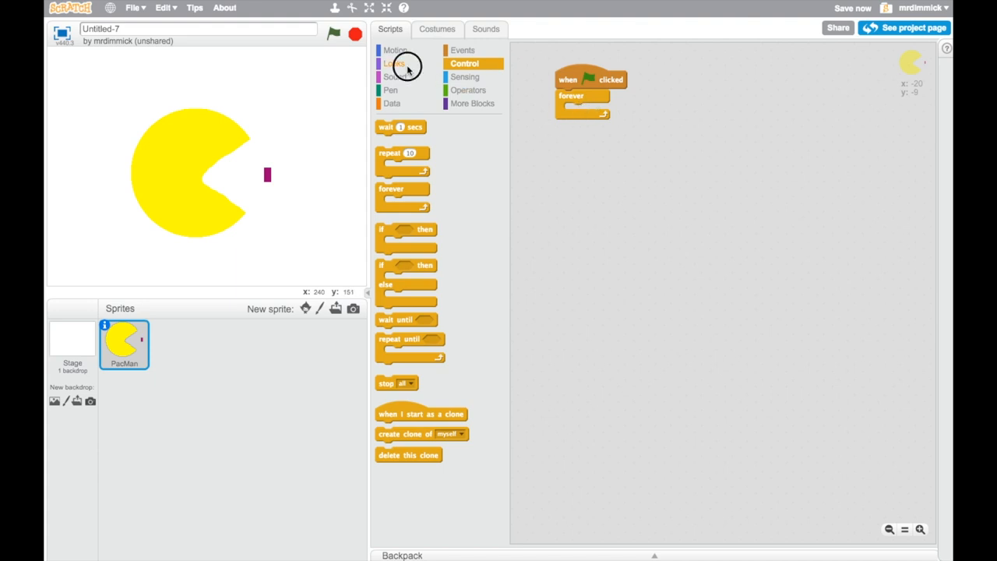
- Place a next costume block from Looks inside the forever loop
{"action": "left_click", "coordinate": [396, 63]}
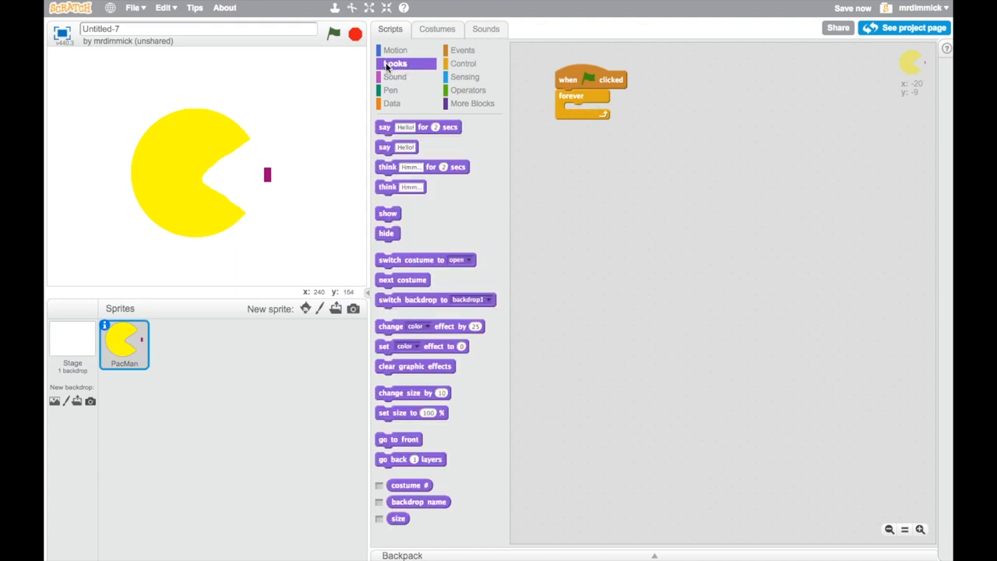
{"action": "mouse_move", "coordinate": [403, 284]}
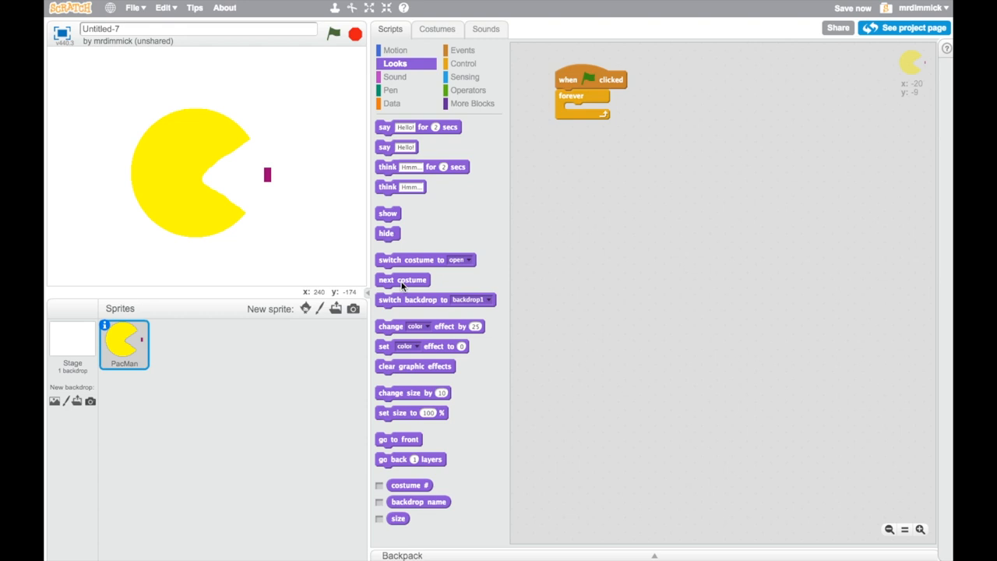
{"action": "left_click_drag", "start_coordinate": [402, 280], "coordinate": [584, 107]}
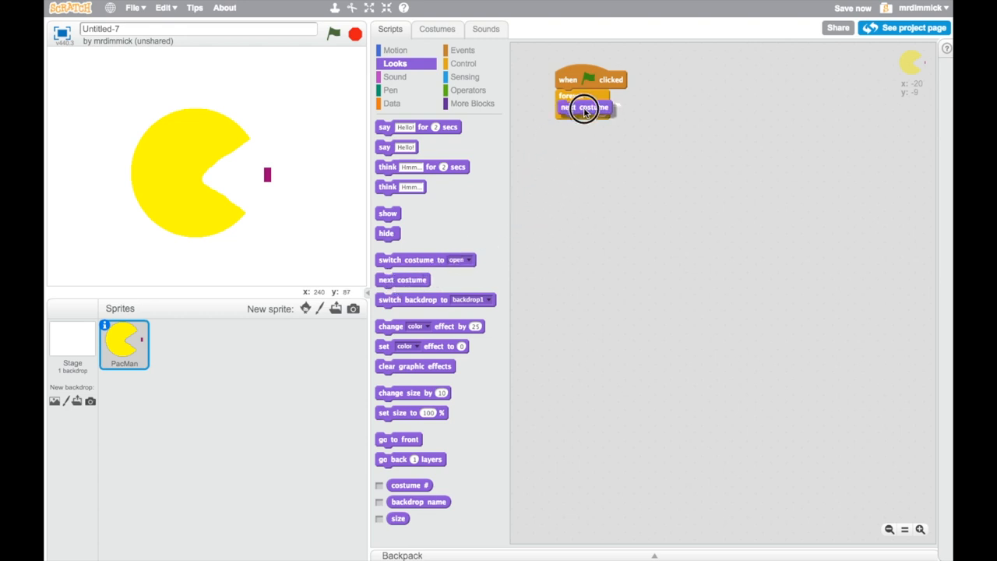
- View PacMan's 'closed' costume, then its 'open' costume, in the costume list
{"action": "left_click", "coordinate": [436, 28]}
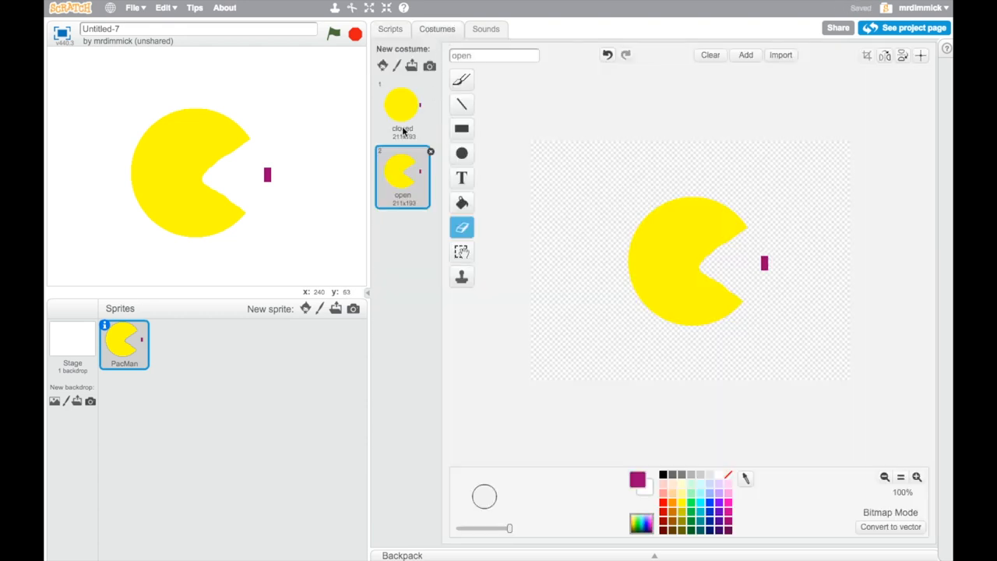
{"action": "left_click", "coordinate": [402, 109]}
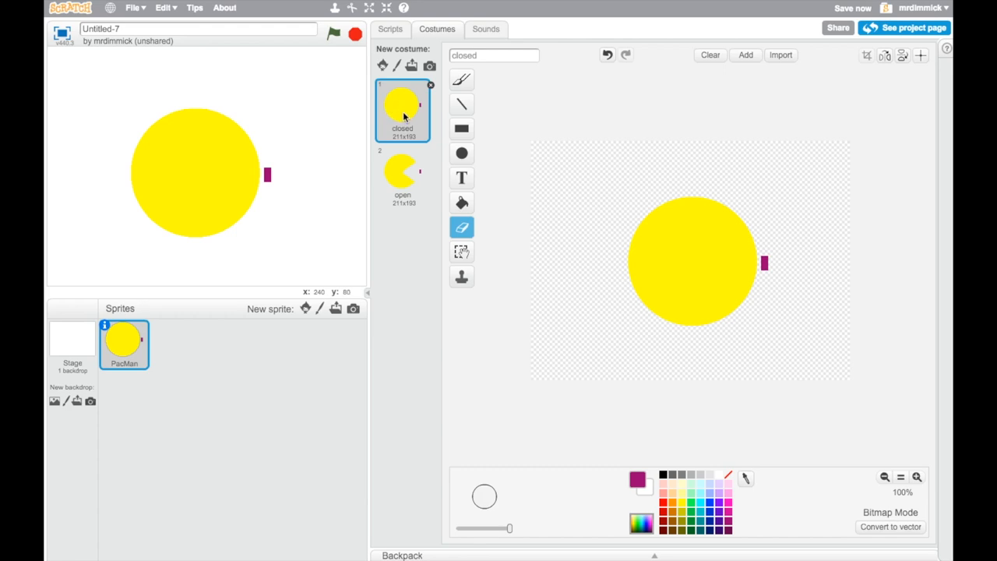
{"action": "left_click", "coordinate": [402, 177]}
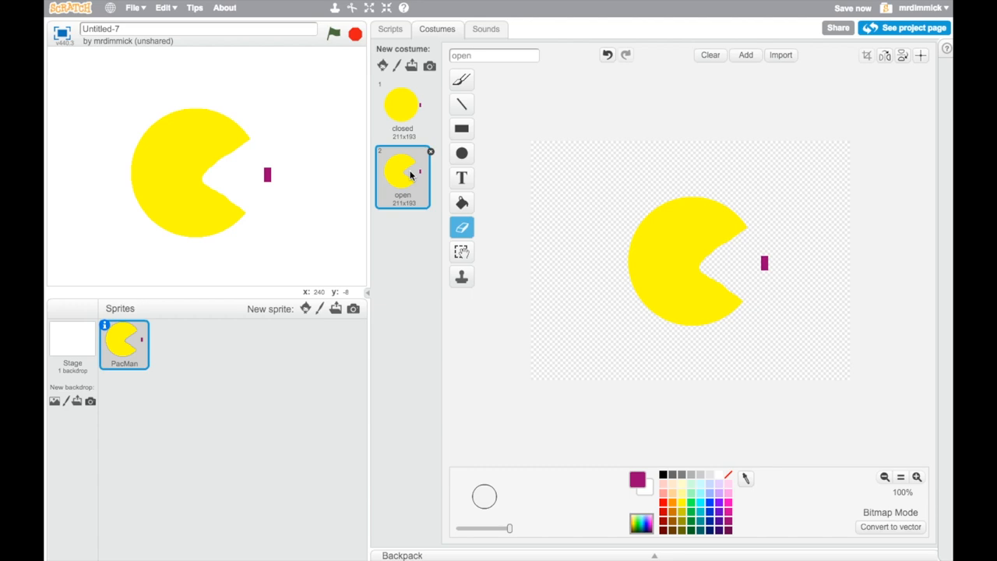
{"action": "mouse_move", "coordinate": [402, 173]}
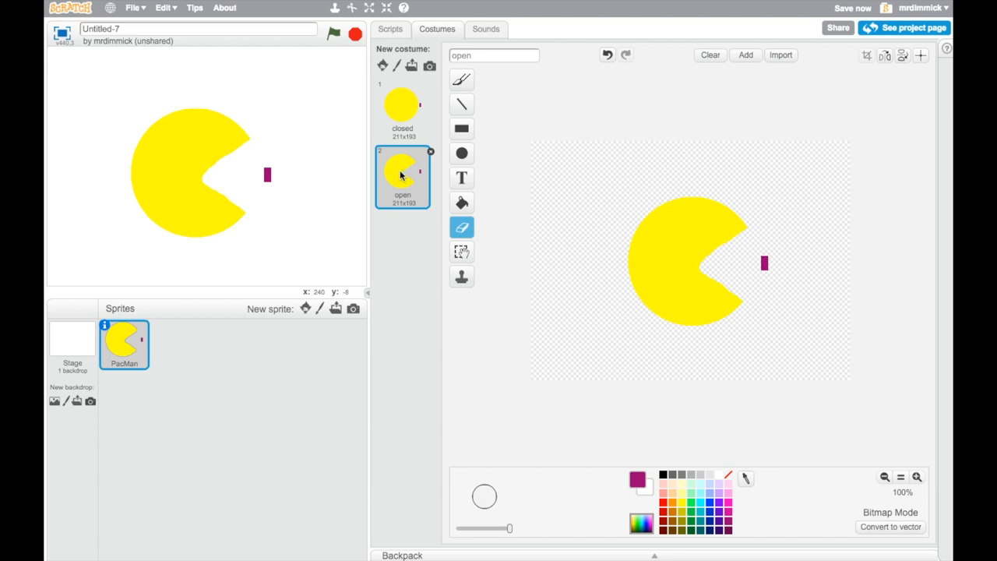
{"action": "mouse_move", "coordinate": [349, 165]}
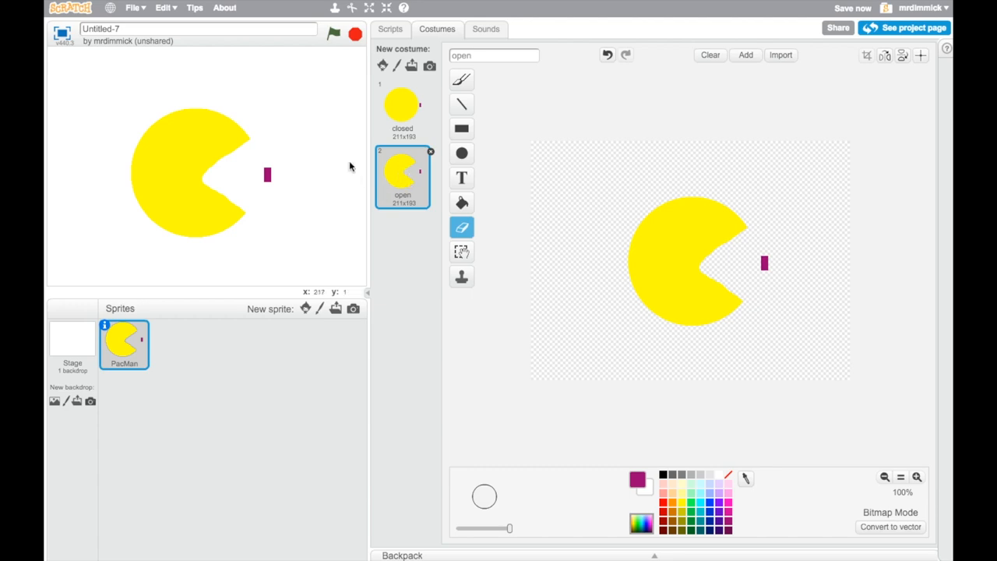
- Run PacMan's green-flag script to watch the mouth costumes switch, then stop it
{"action": "left_click", "coordinate": [402, 110]}
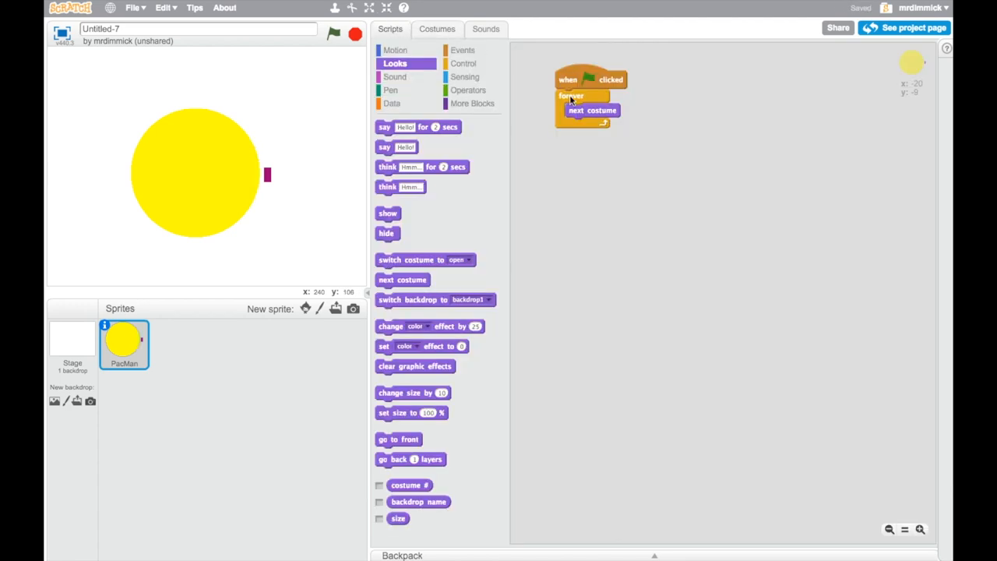
{"action": "mouse_move", "coordinate": [579, 126]}
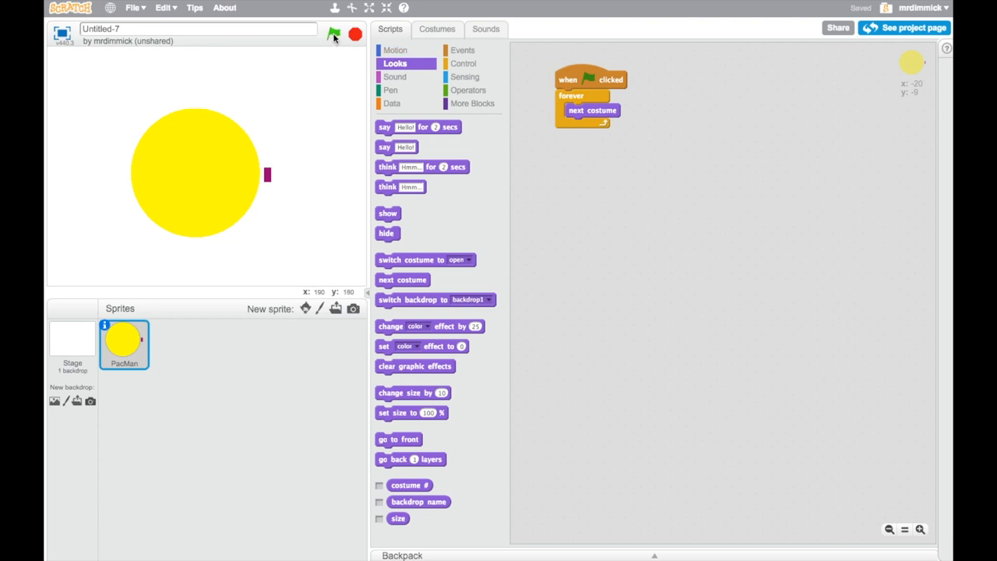
{"action": "left_click", "coordinate": [333, 34]}
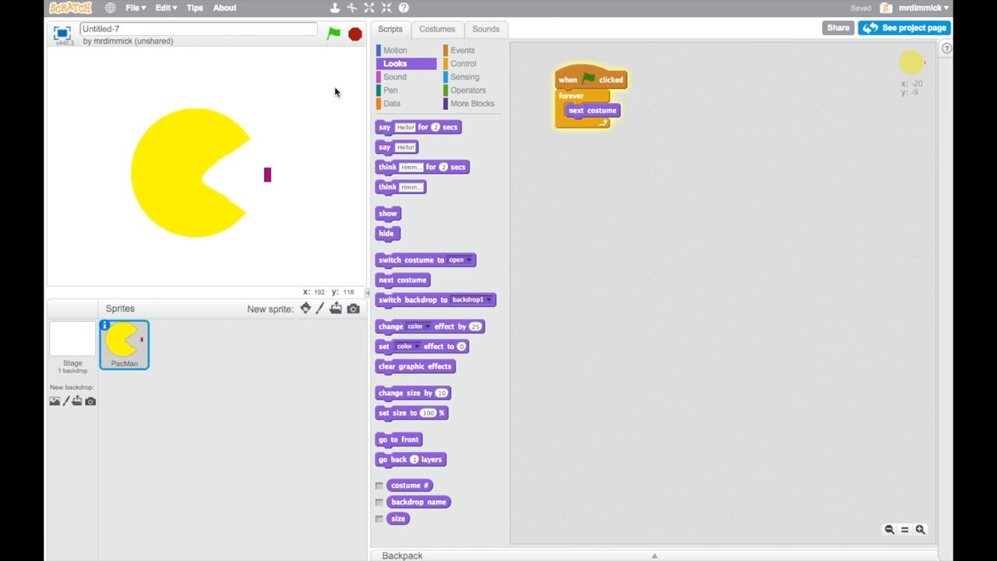
{"action": "mouse_move", "coordinate": [232, 184]}
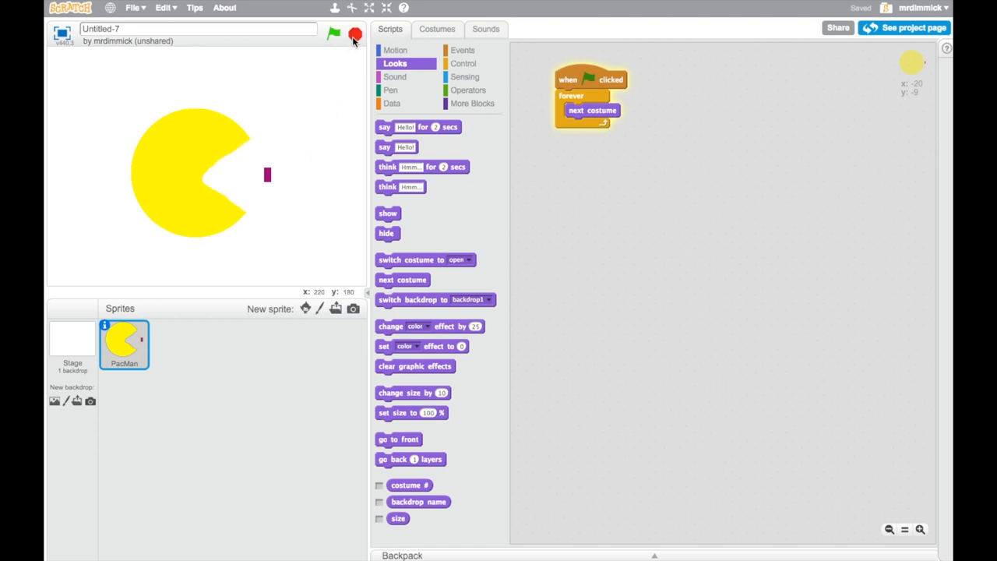
{"action": "left_click", "coordinate": [333, 35]}
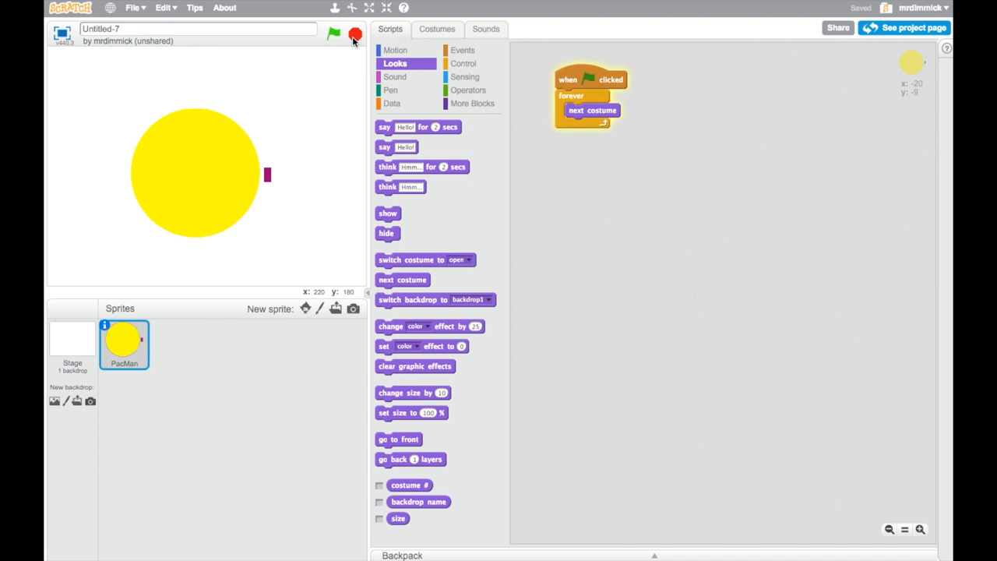
{"action": "left_click", "coordinate": [334, 34]}
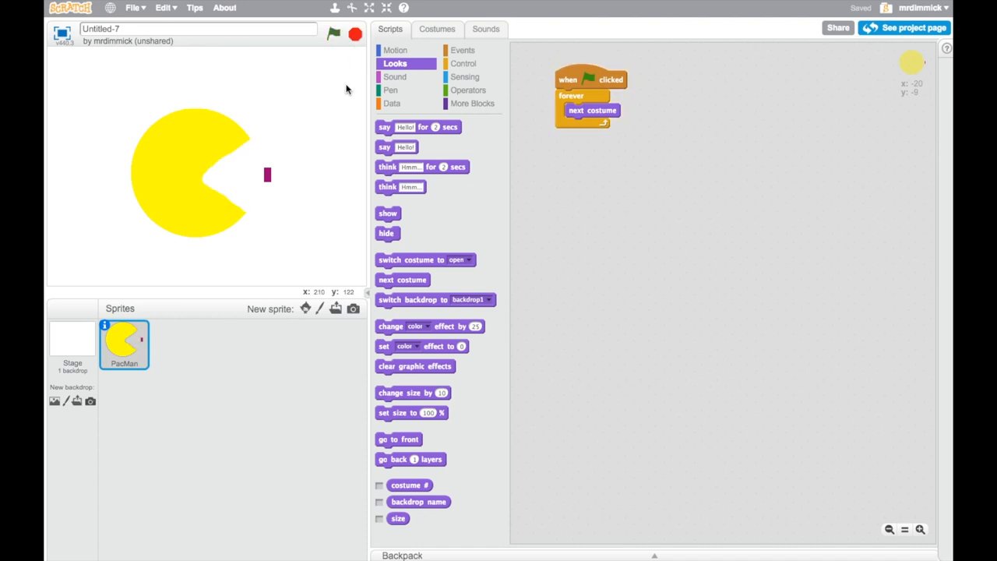
{"action": "mouse_move", "coordinate": [333, 124]}
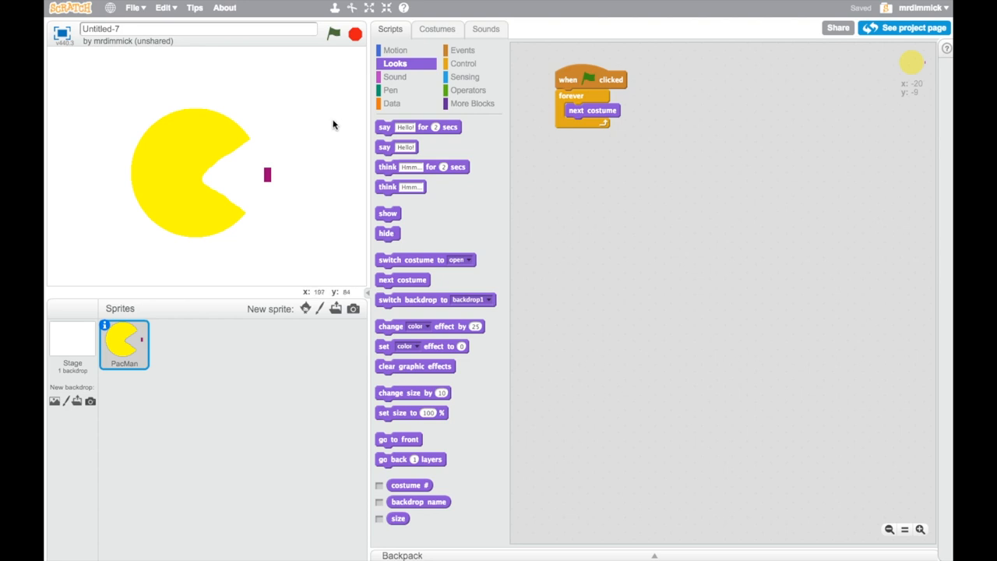
{"action": "mouse_move", "coordinate": [462, 62]}
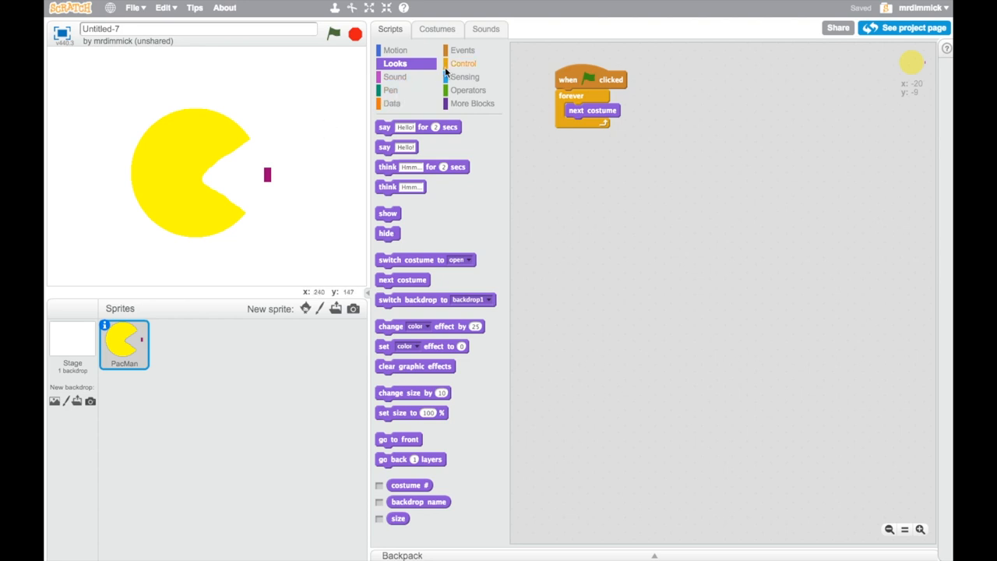
- Place a Control 'wait' block under 'next costume' inside the forever loop
{"action": "left_click", "coordinate": [464, 62]}
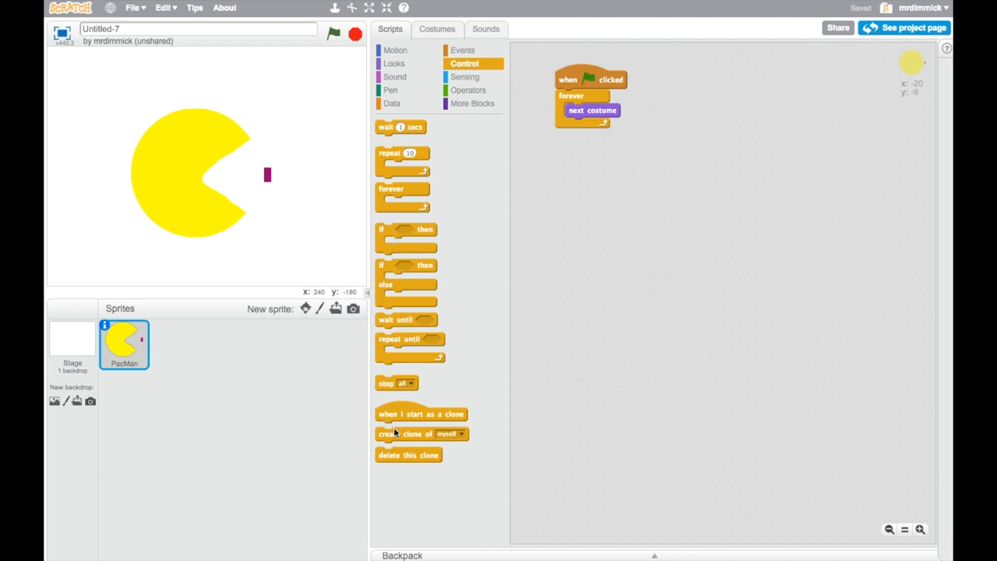
{"action": "mouse_move", "coordinate": [419, 312]}
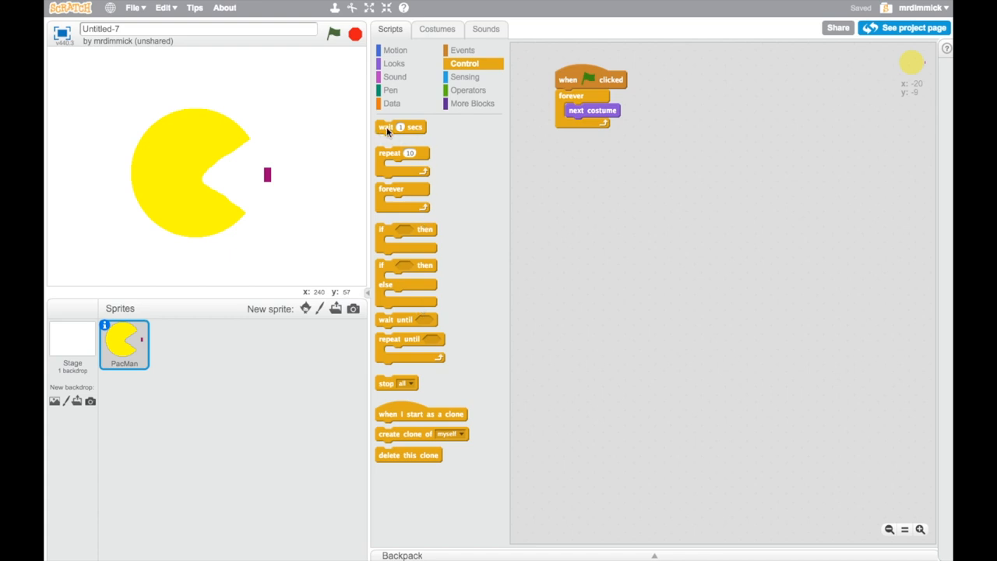
{"action": "left_click_drag", "start_coordinate": [402, 127], "coordinate": [589, 134]}
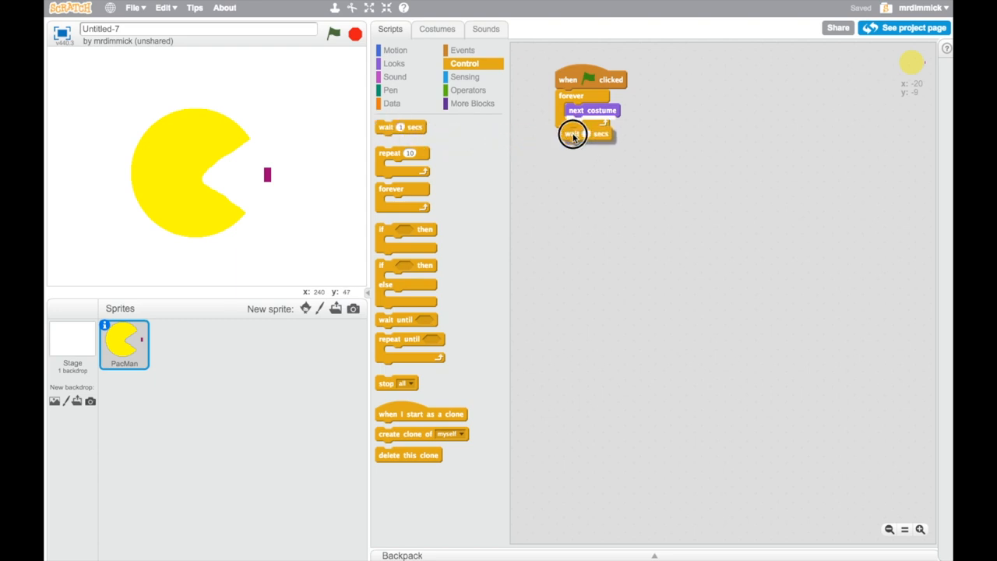
{"action": "left_click_drag", "start_coordinate": [573, 134], "coordinate": [580, 124]}
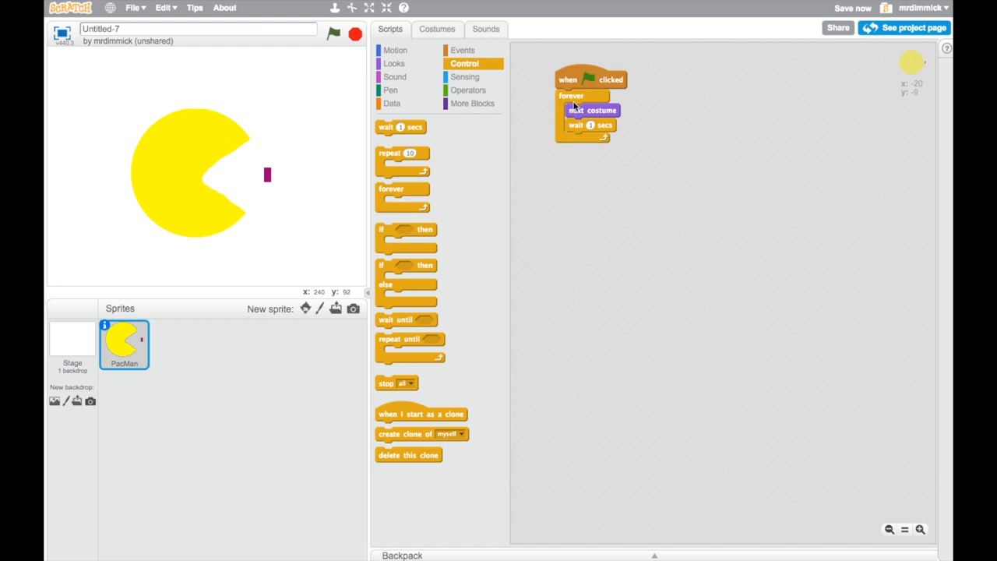
{"action": "mouse_move", "coordinate": [606, 126]}
{"action": "type", "text": "0.2"}
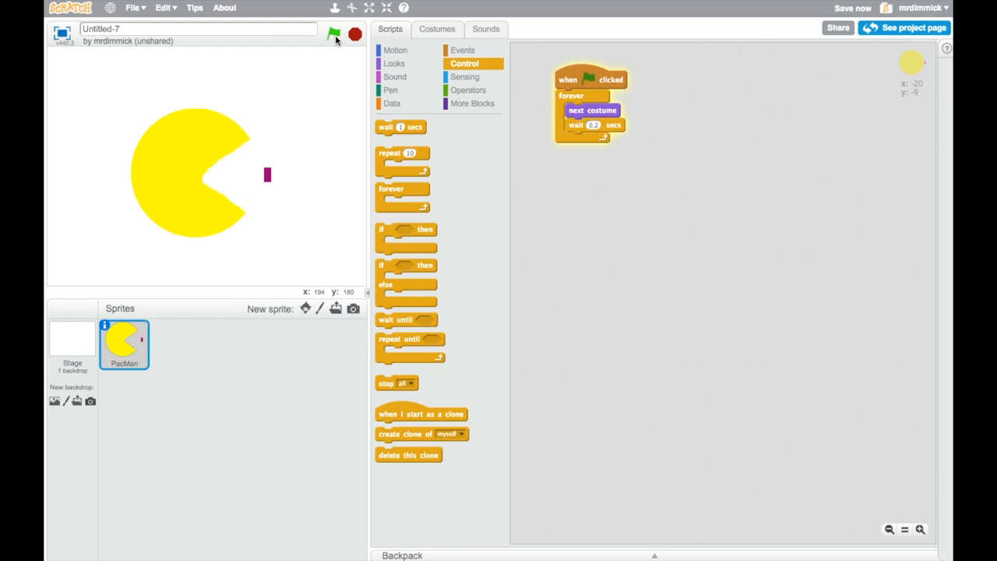
- Run the finished script so PacMan's mouth opens and closes repeatedly, then stop it
{"action": "left_click", "coordinate": [334, 34]}
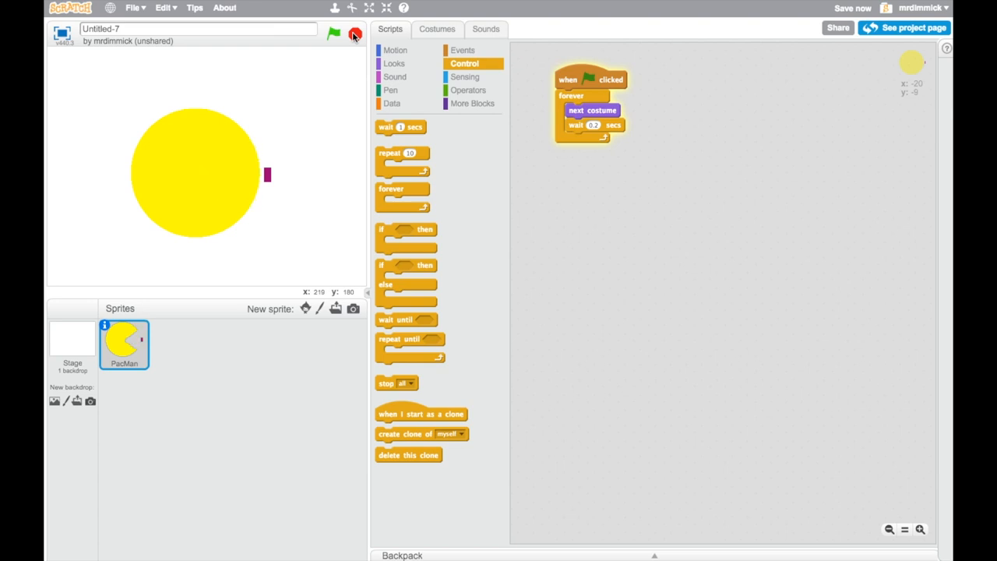
{"action": "left_click", "coordinate": [334, 34]}
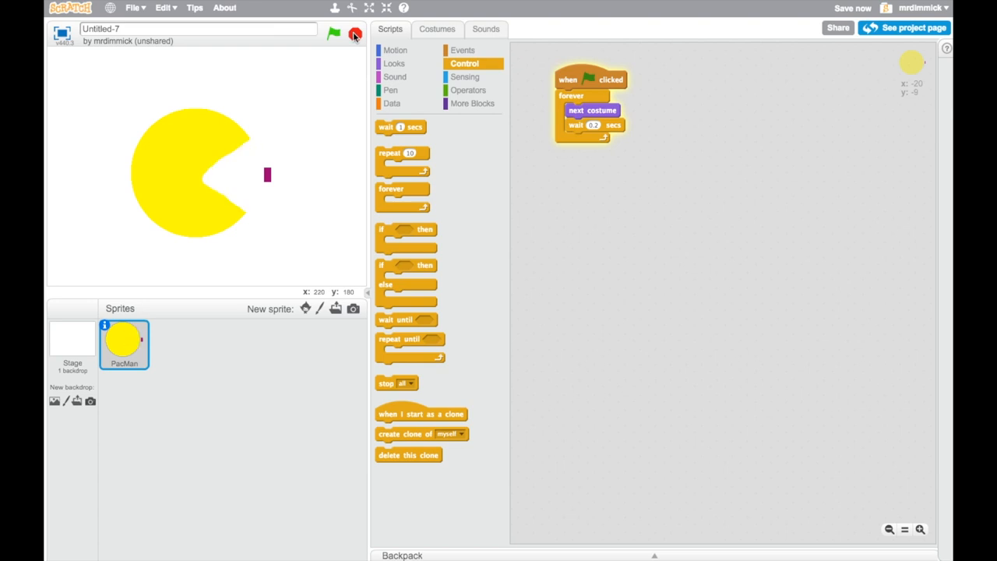
{"action": "left_click", "coordinate": [356, 34]}
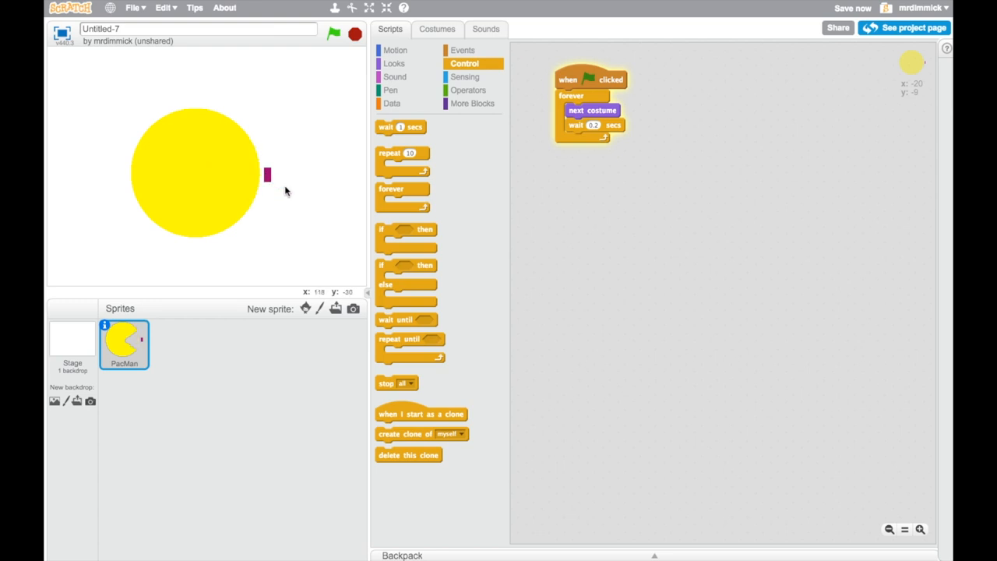
{"action": "mouse_move", "coordinate": [316, 147]}
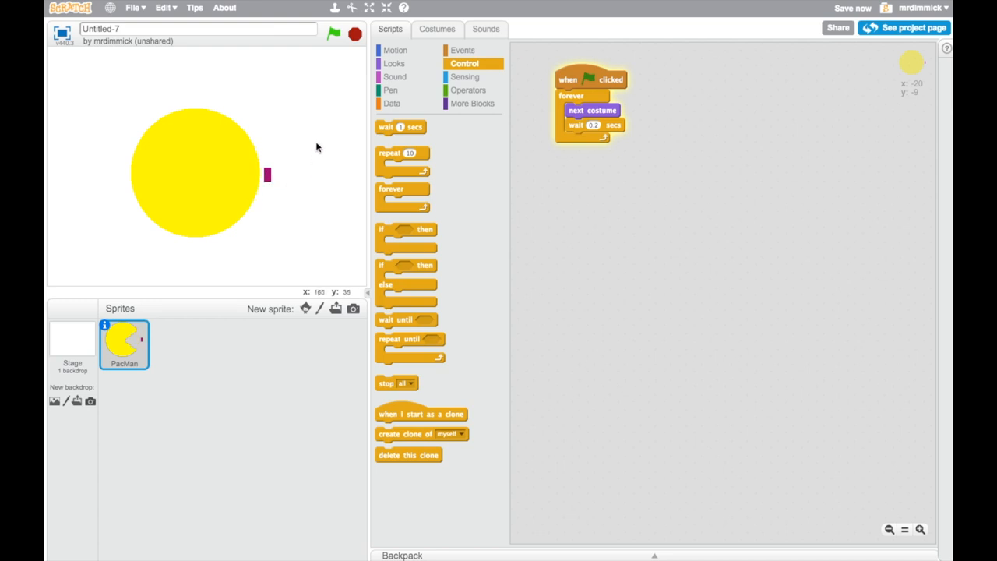
{"action": "mouse_move", "coordinate": [352, 56]}
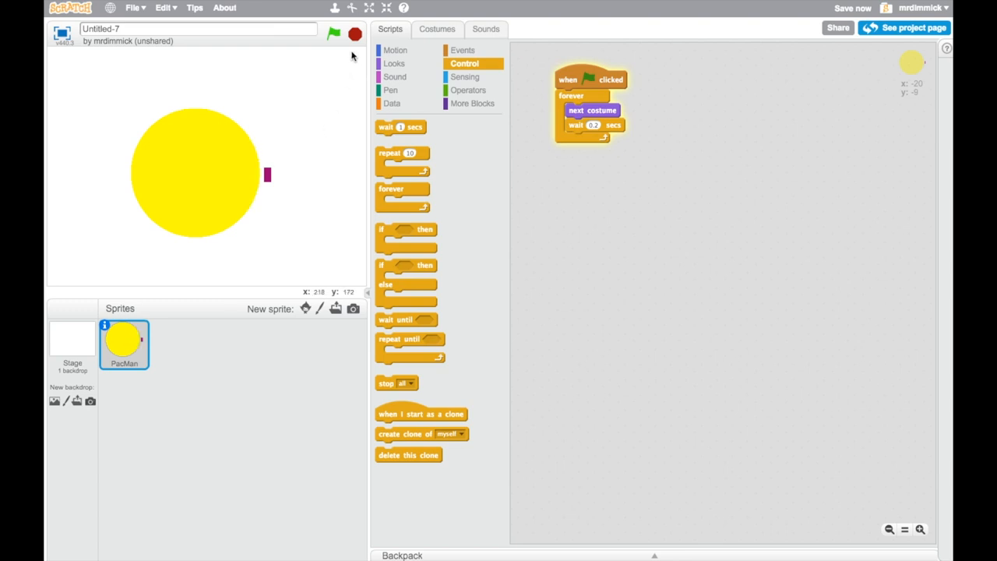
{"action": "left_click", "coordinate": [333, 35]}
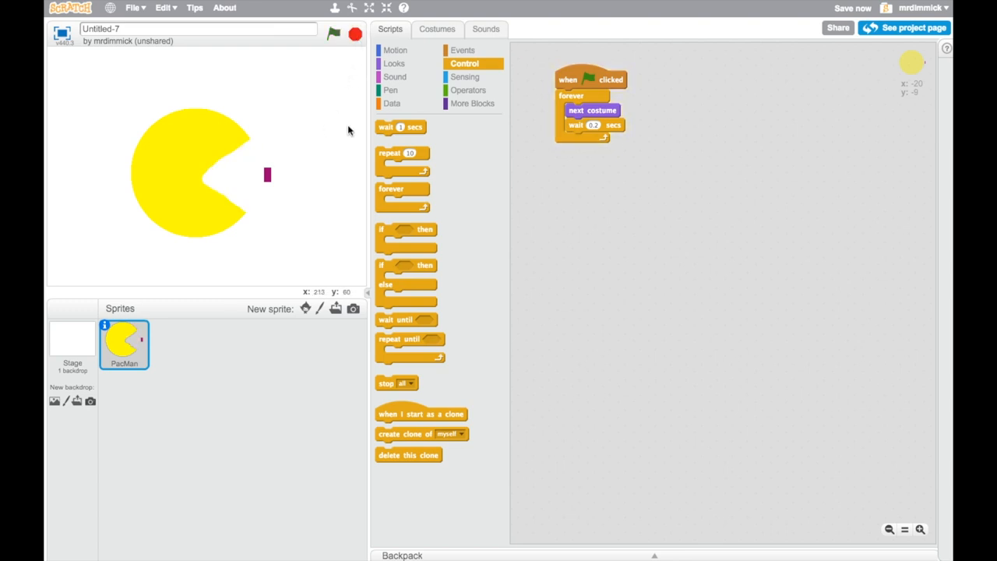